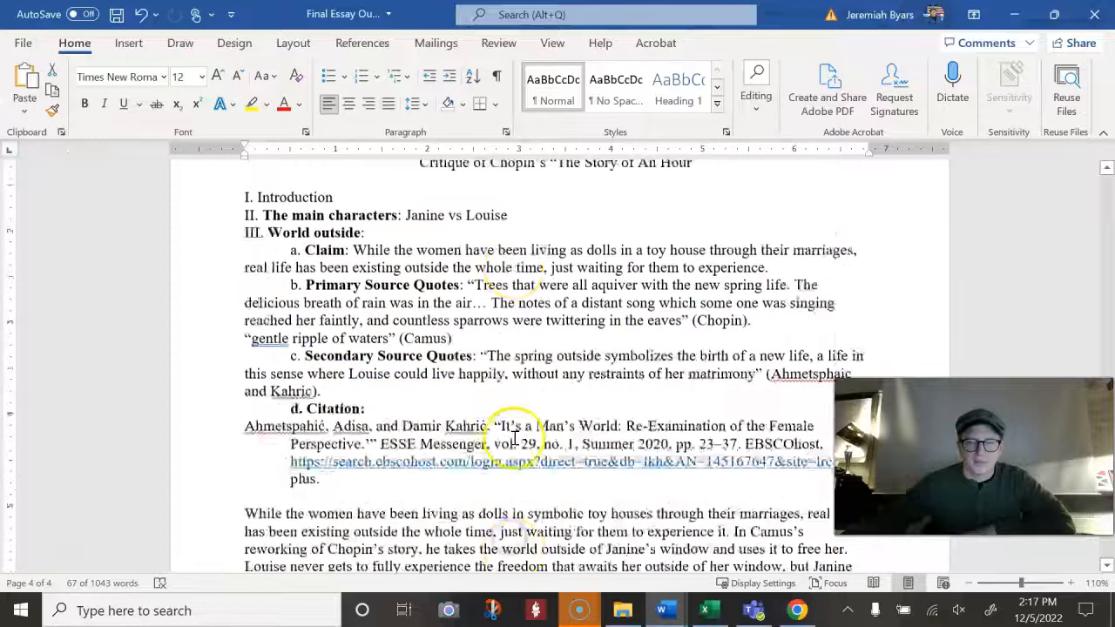
Review the claim sentence and scroll down through the essay toward the World outside outline
{"action": "scroll", "scroll_direction": "down", "scroll_amount": 3}
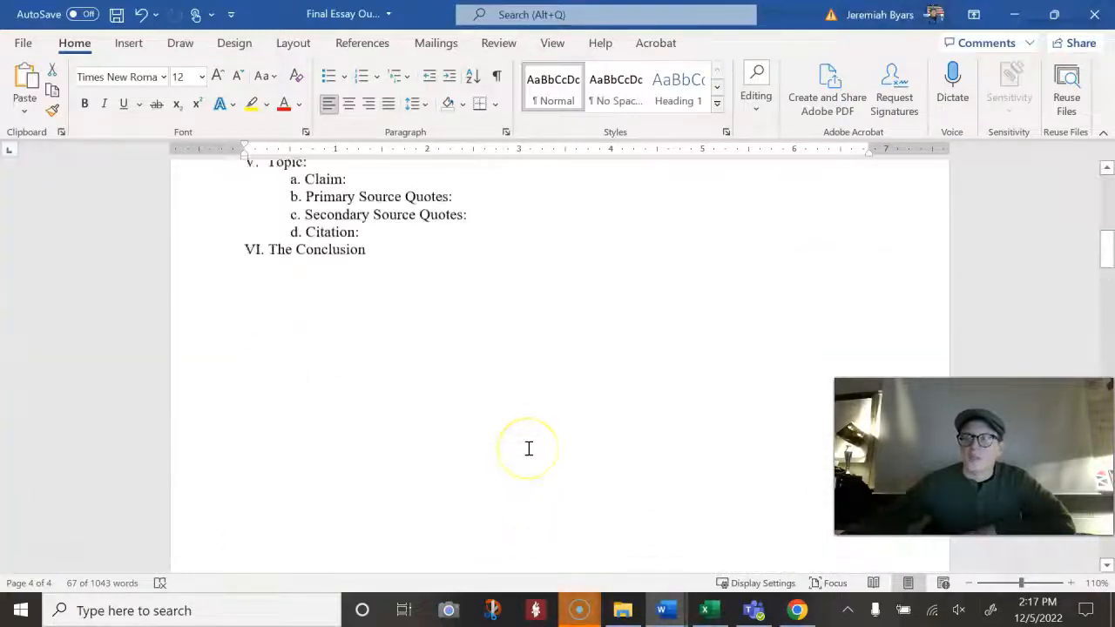
{"action": "scroll", "scroll_direction": "up", "scroll_amount": 3}
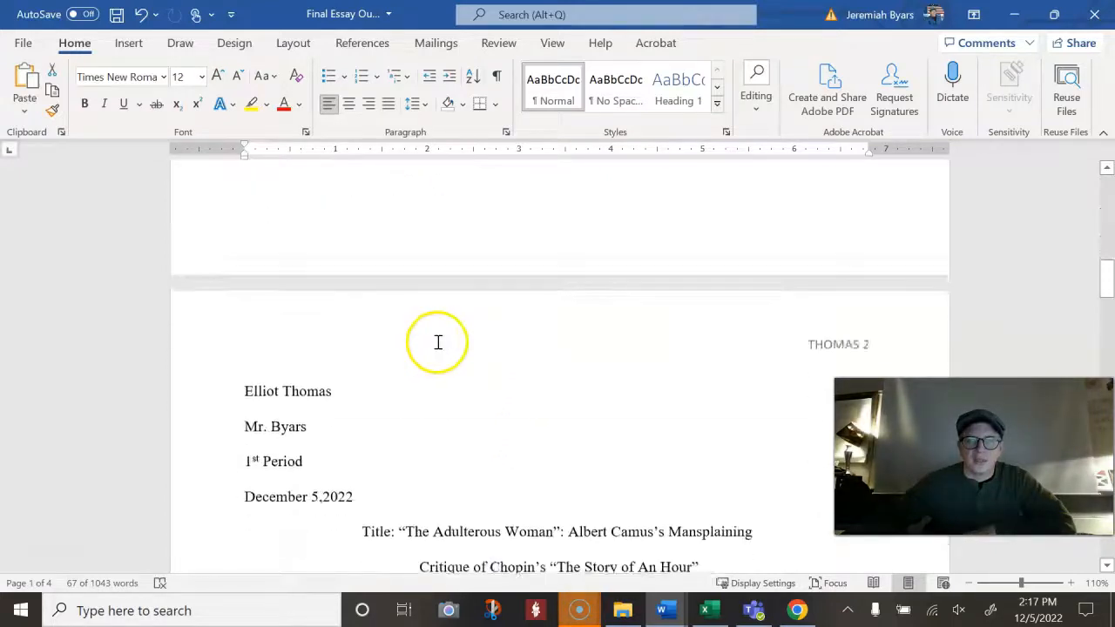
{"action": "scroll", "scroll_direction": "down", "scroll_amount": 3}
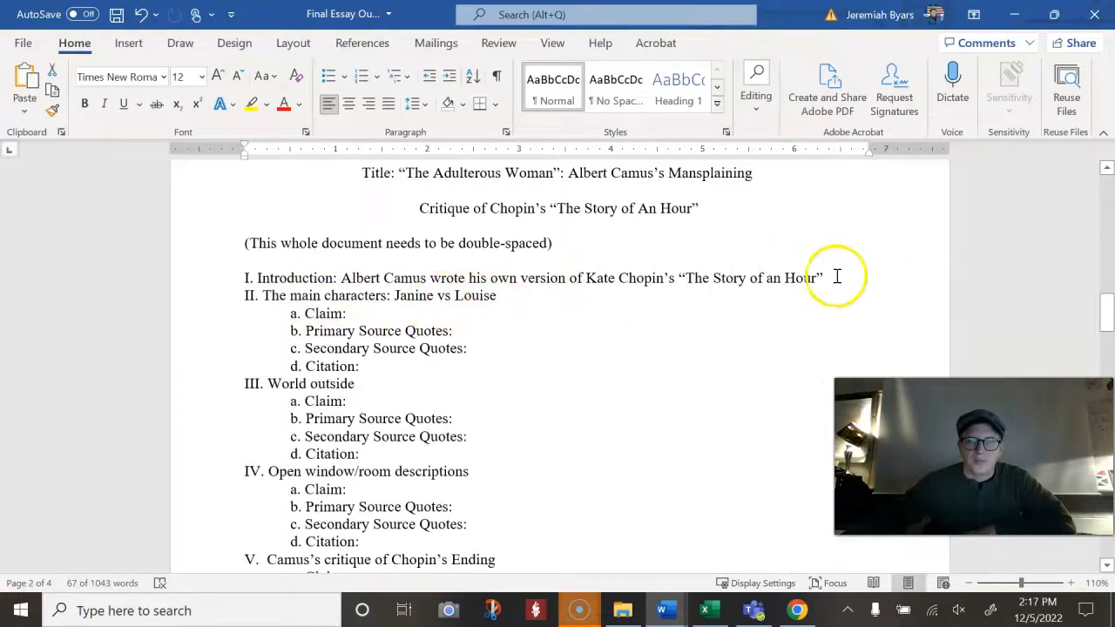
{"action": "scroll", "scroll_direction": "down", "scroll_amount": 3}
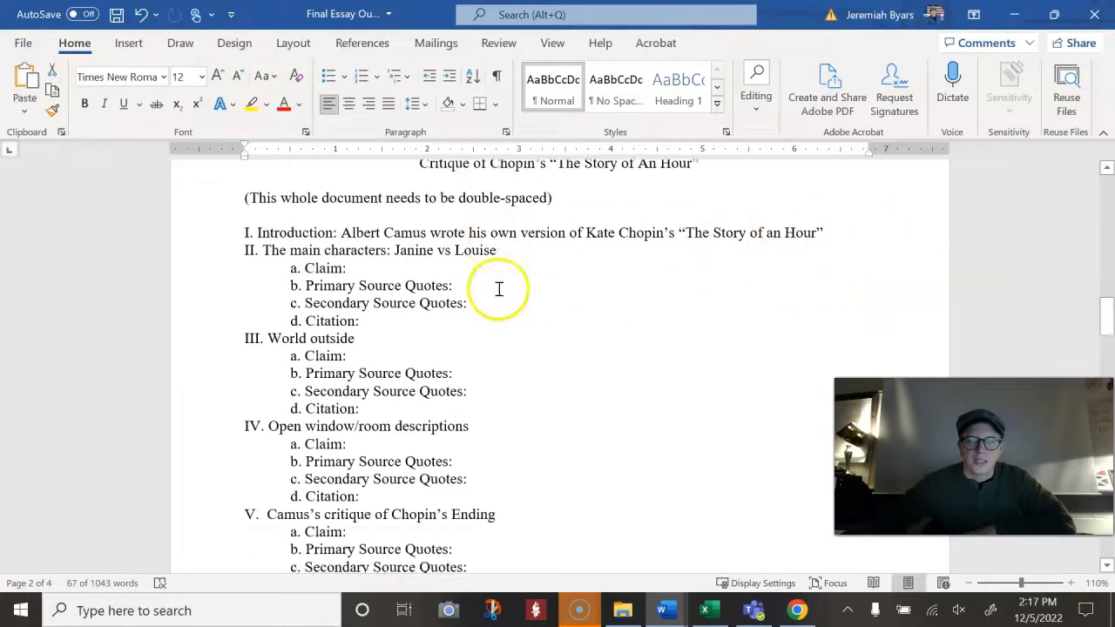
{"action": "scroll", "scroll_direction": "down", "scroll_amount": 3}
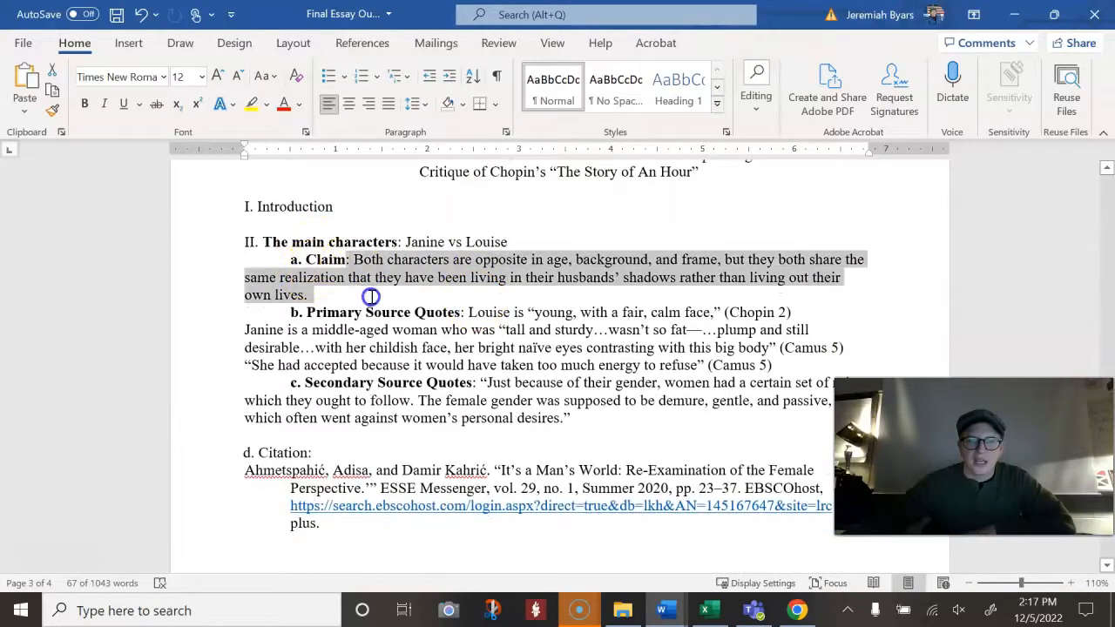
{"action": "left_click", "coordinate": [467, 312]}
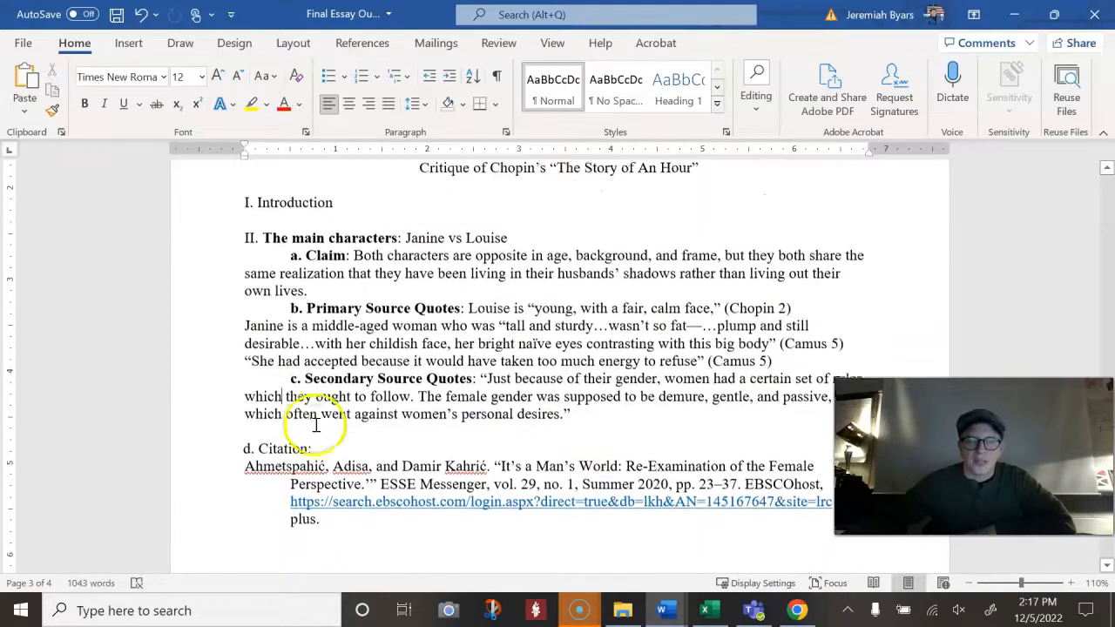
{"action": "scroll", "scroll_direction": "down", "scroll_amount": 3}
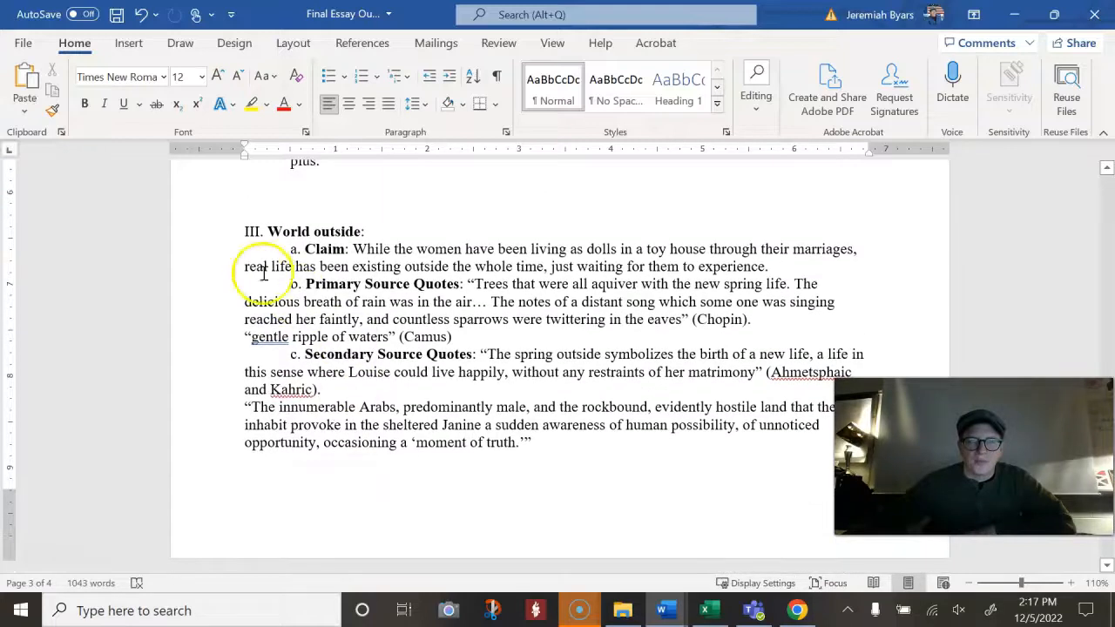
{"action": "scroll", "scroll_direction": "down", "scroll_amount": 3}
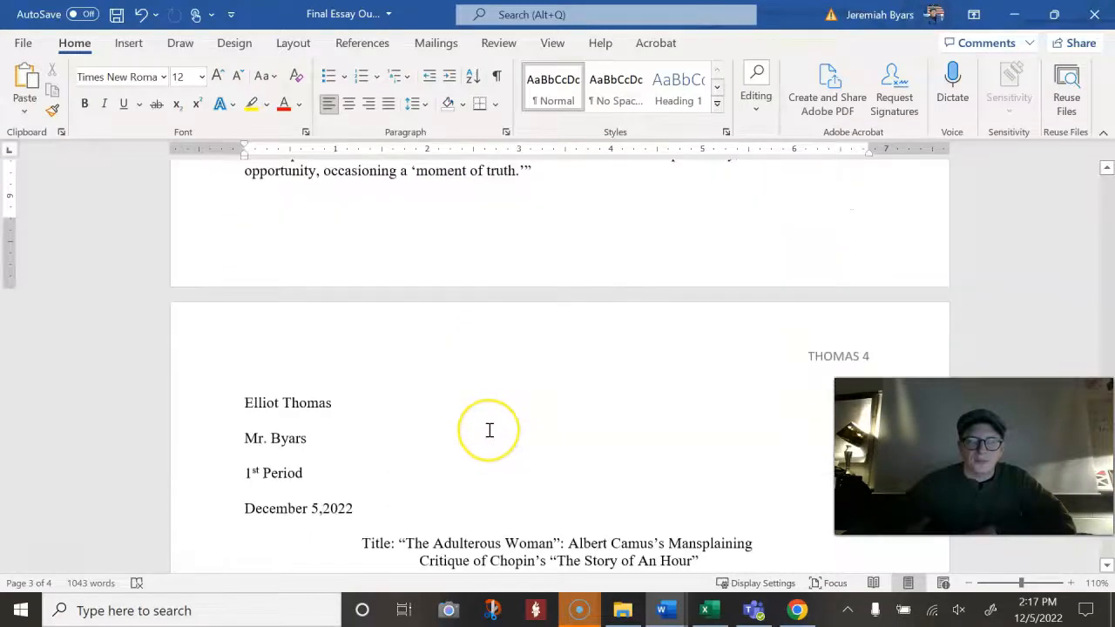
{"action": "scroll", "scroll_direction": "down", "scroll_amount": 3}
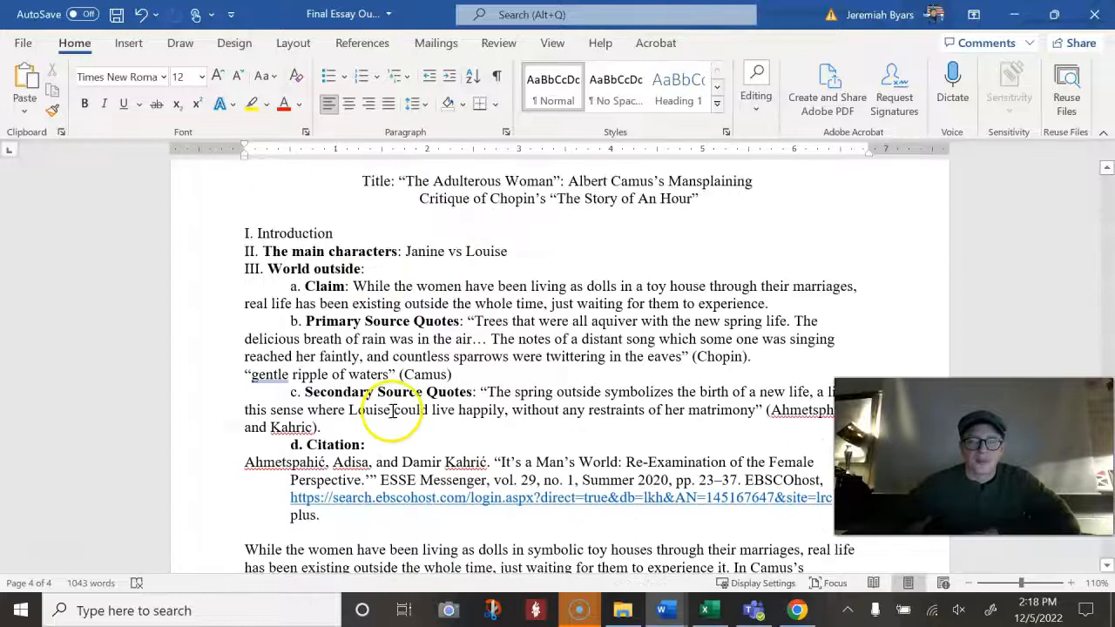
{"action": "scroll", "scroll_direction": "down", "scroll_amount": 3}
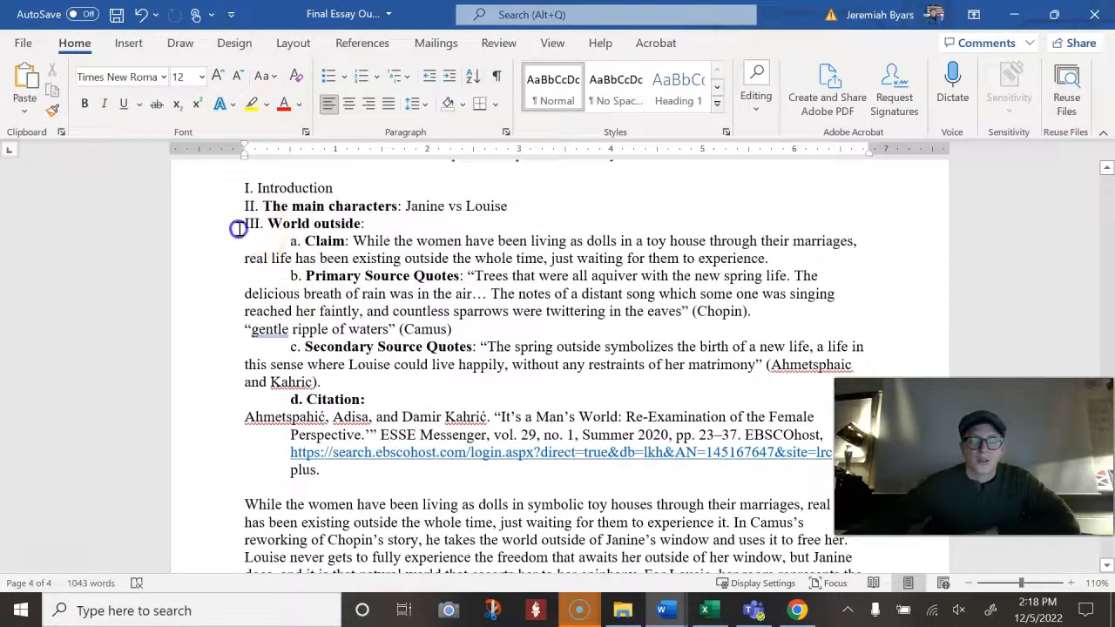
Highlight the World outside outline section, then select the quoted phrase 'world of men' in the body paragraph
{"action": "left_click_drag", "start_coordinate": [240, 228], "coordinate": [320, 478]}
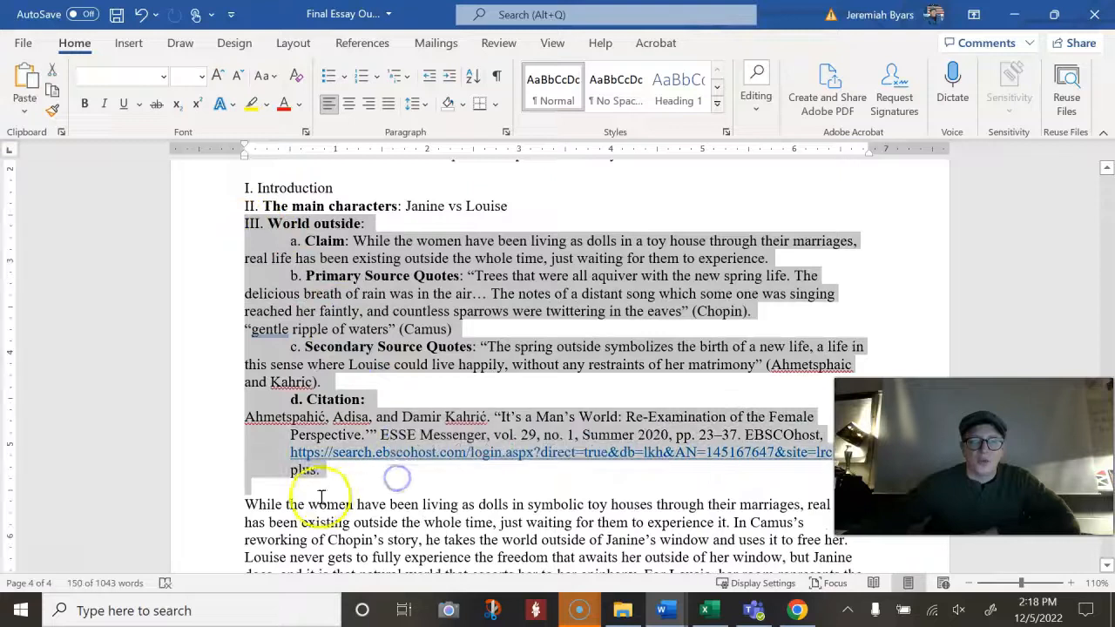
{"action": "scroll", "scroll_direction": "down", "scroll_amount": 3}
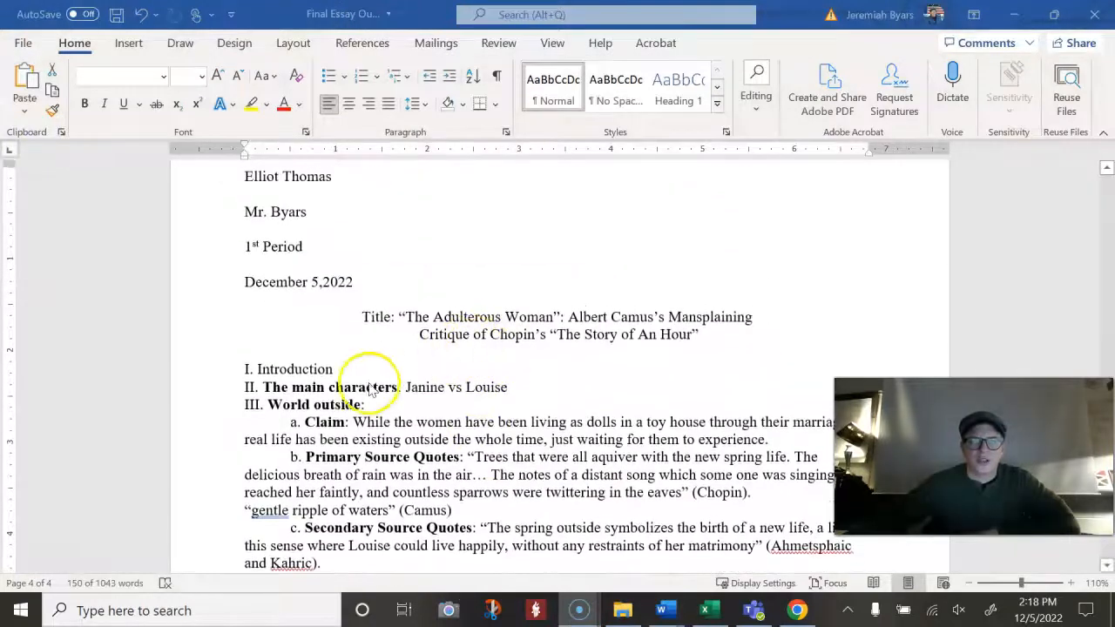
{"action": "left_click", "coordinate": [338, 370]}
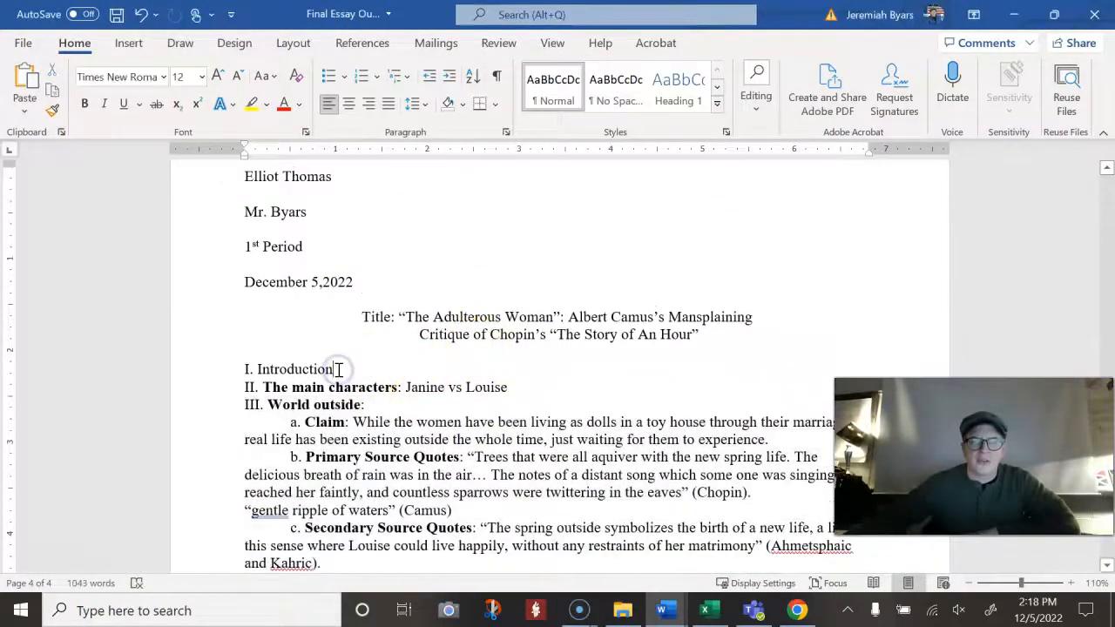
{"action": "scroll", "scroll_direction": "down", "scroll_amount": 3}
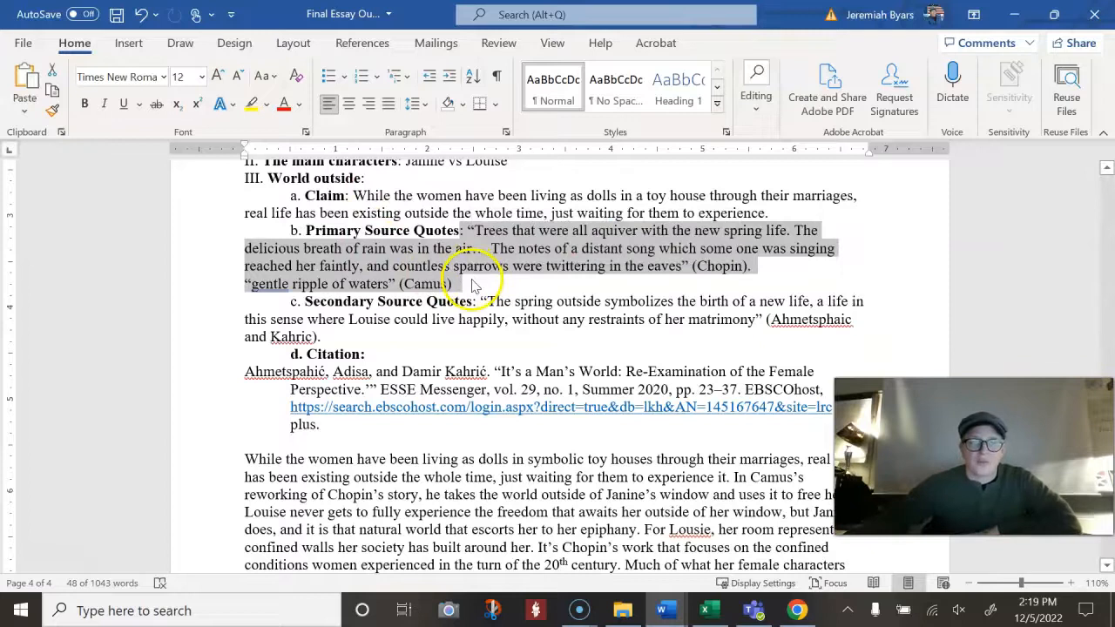
{"action": "left_click", "coordinate": [453, 282]}
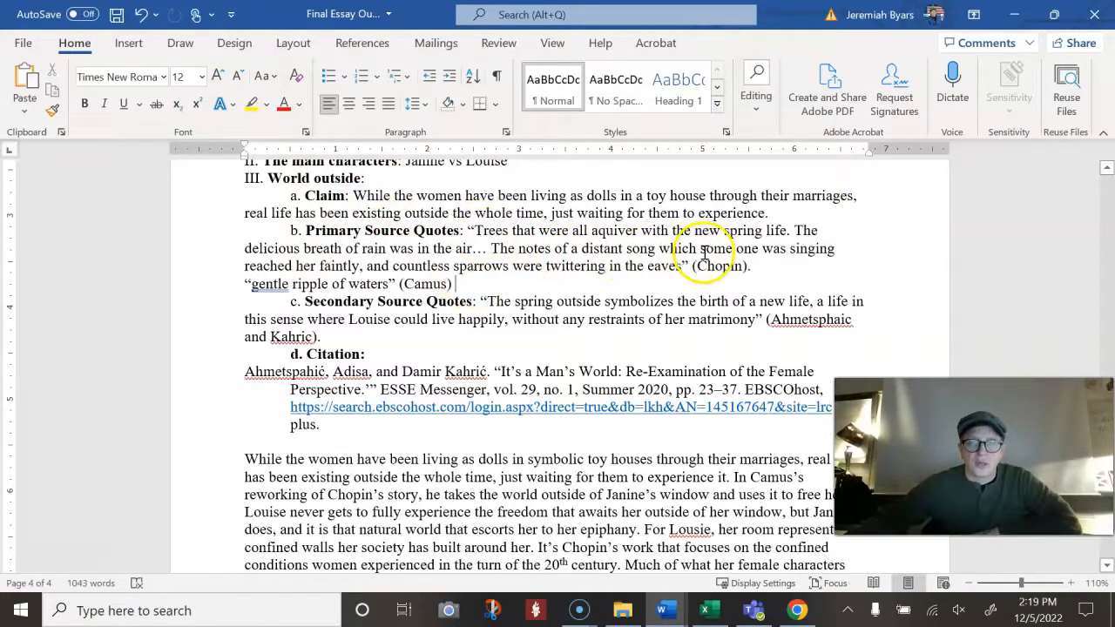
{"action": "mouse_move", "coordinate": [306, 279]}
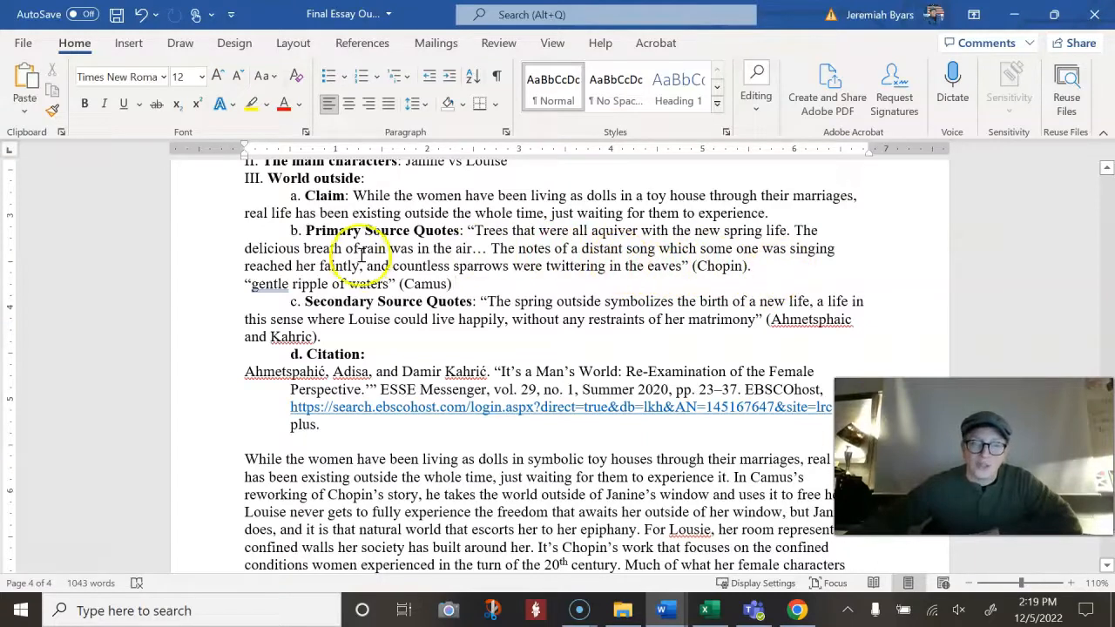
{"action": "mouse_move", "coordinate": [536, 261]}
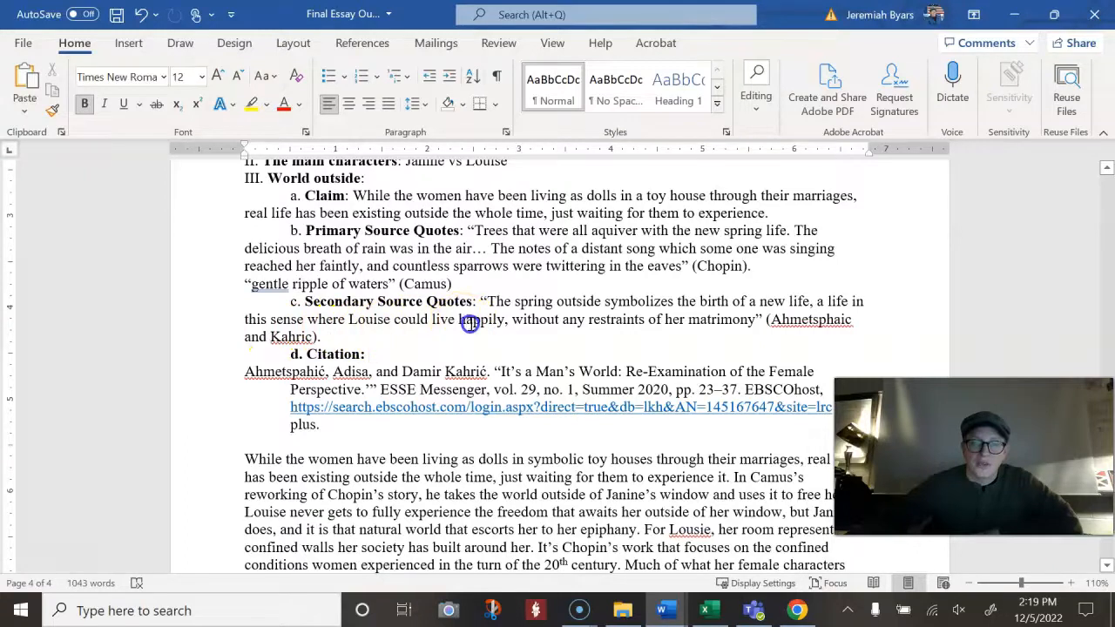
{"action": "mouse_move", "coordinate": [676, 330]}
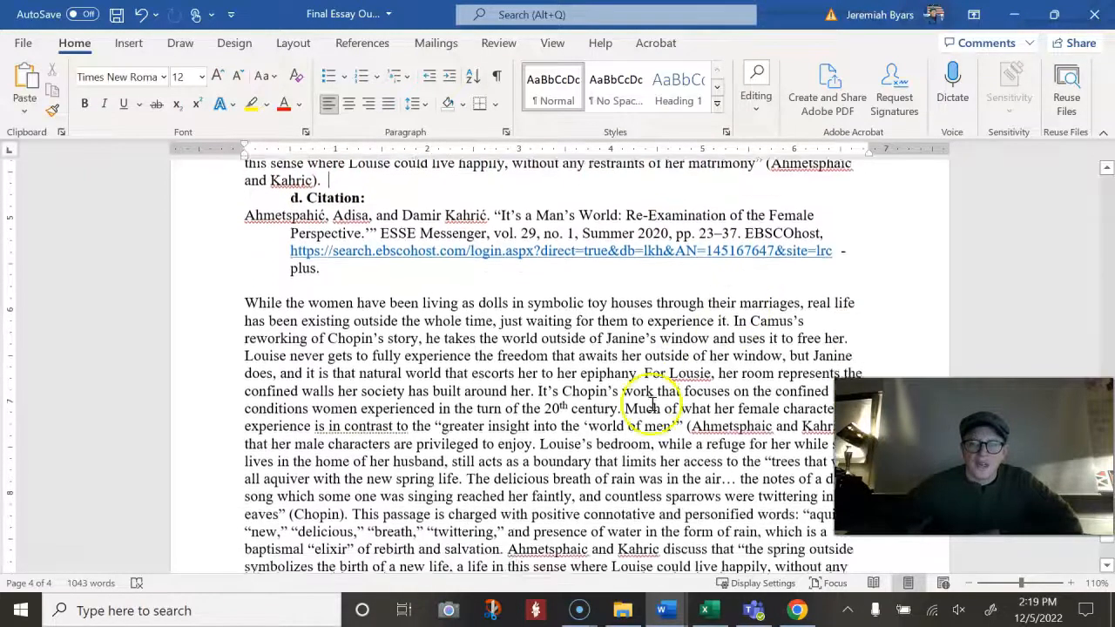
{"action": "scroll", "scroll_direction": "down", "scroll_amount": 3}
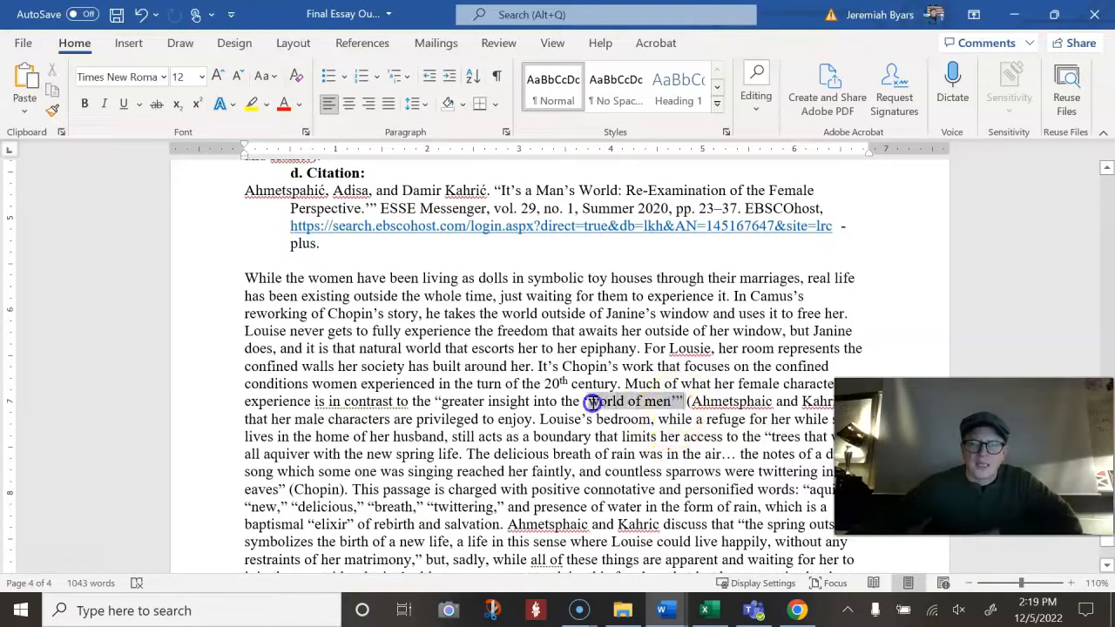
{"action": "left_click", "coordinate": [588, 400]}
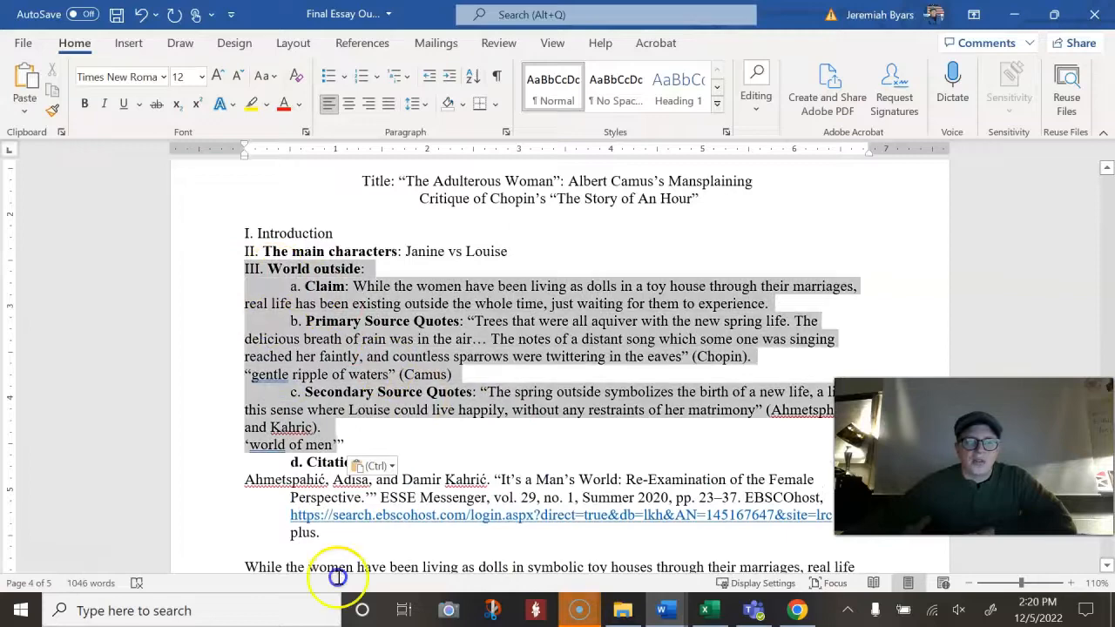
{"action": "scroll", "scroll_direction": "down", "scroll_amount": 3}
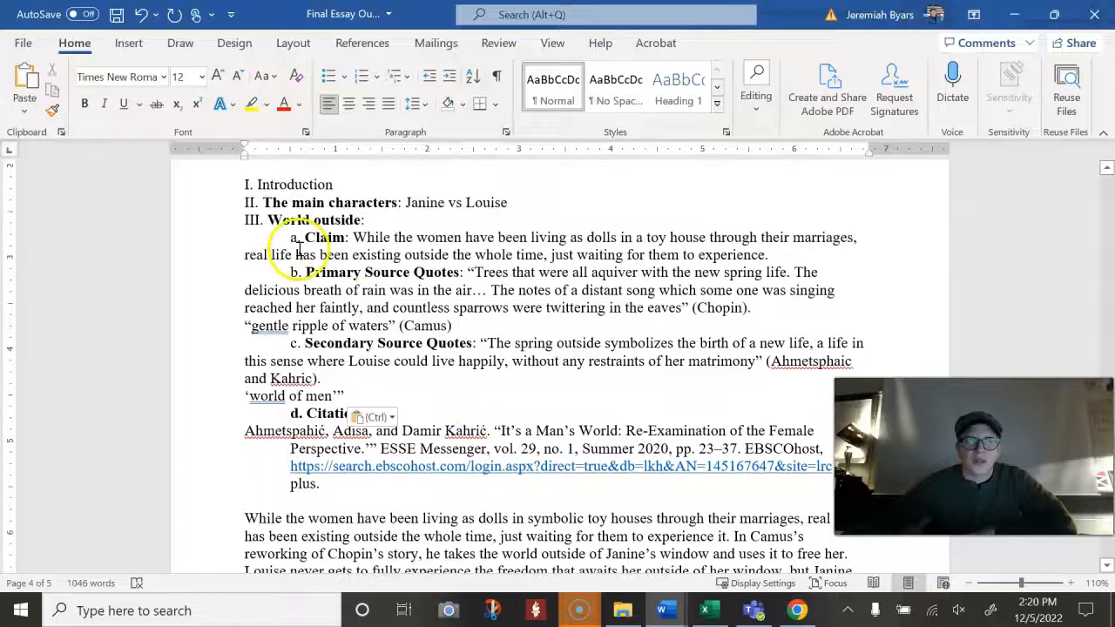
{"action": "left_click_drag", "start_coordinate": [299, 237], "coordinate": [770, 254]}
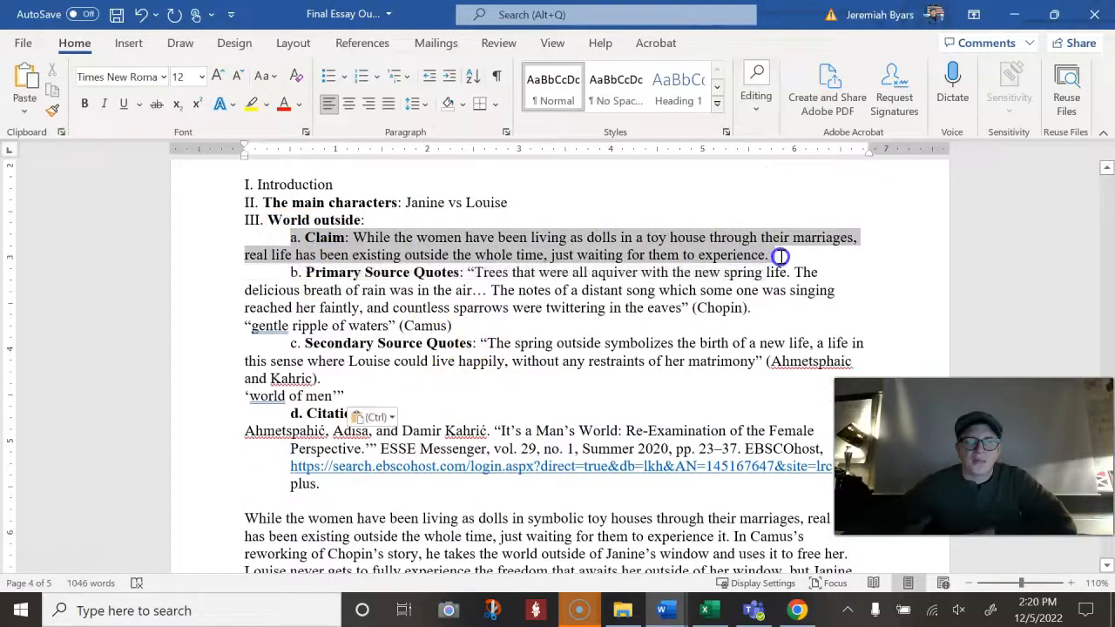
{"action": "scroll", "scroll_direction": "down", "scroll_amount": 3}
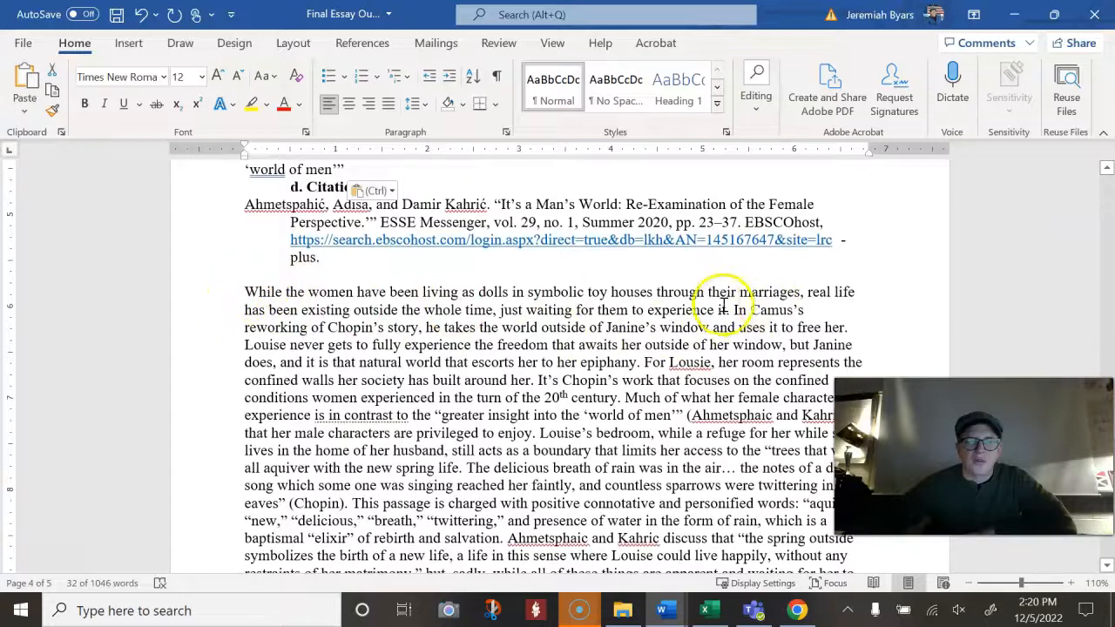
{"action": "left_click_drag", "start_coordinate": [728, 310], "coordinate": [736, 386]}
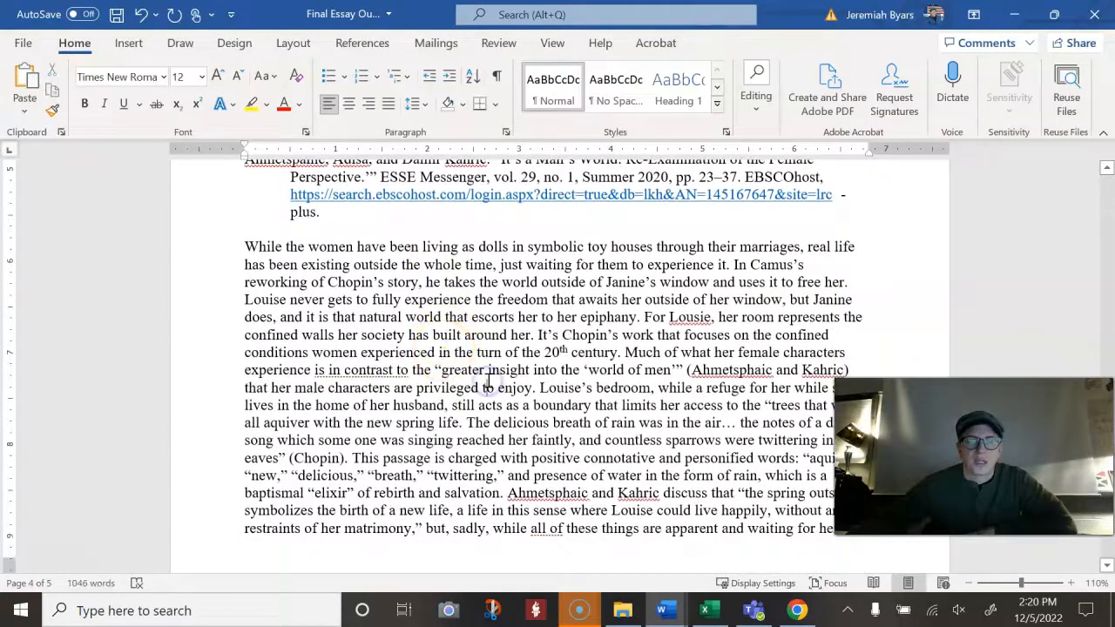
{"action": "scroll", "scroll_direction": "down", "scroll_amount": 3}
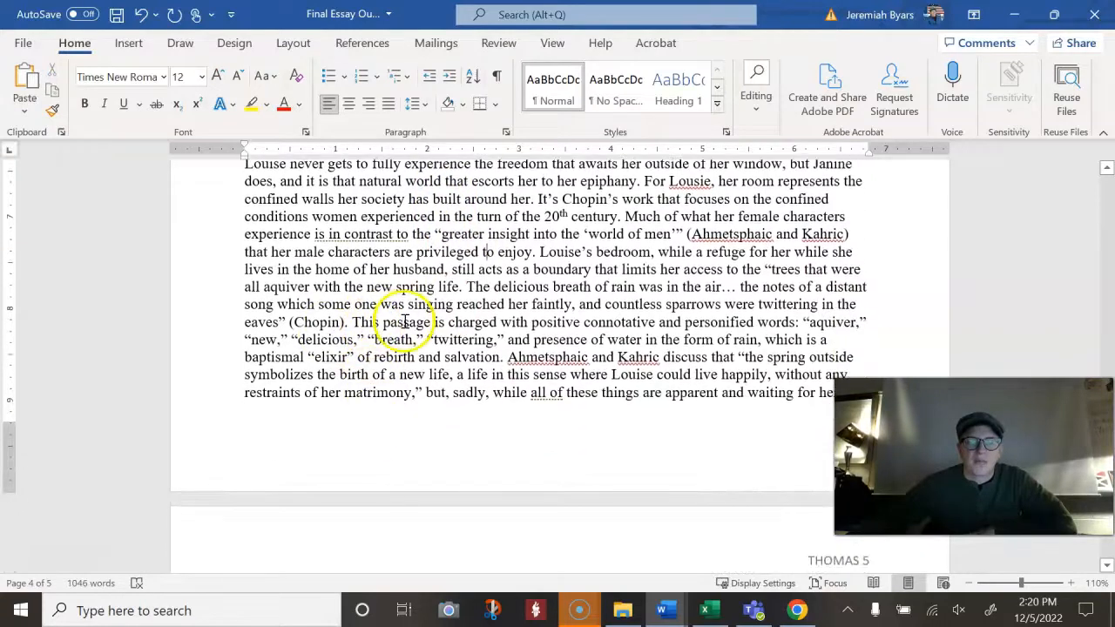
{"action": "scroll", "scroll_direction": "down", "scroll_amount": 3}
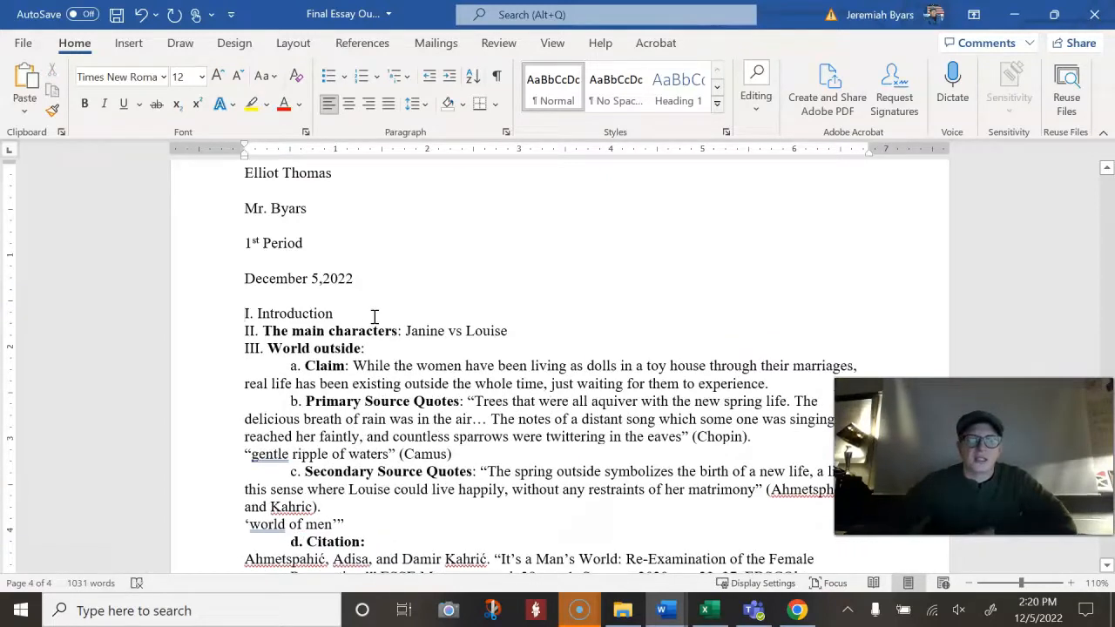
{"action": "scroll", "scroll_direction": "down", "scroll_amount": 3}
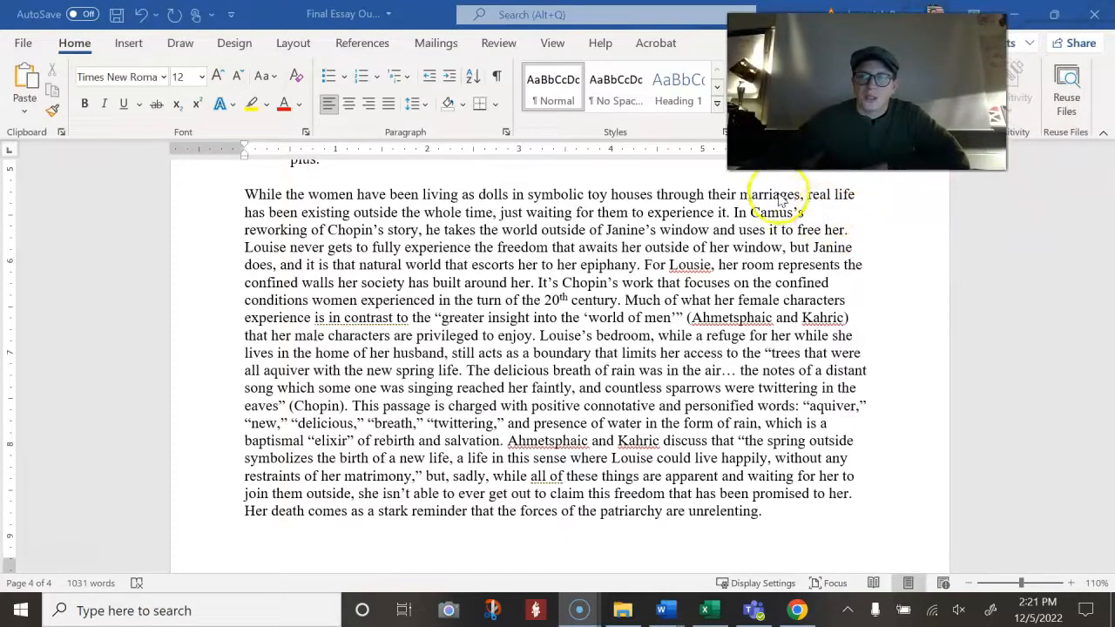
{"action": "mouse_move", "coordinate": [410, 241]}
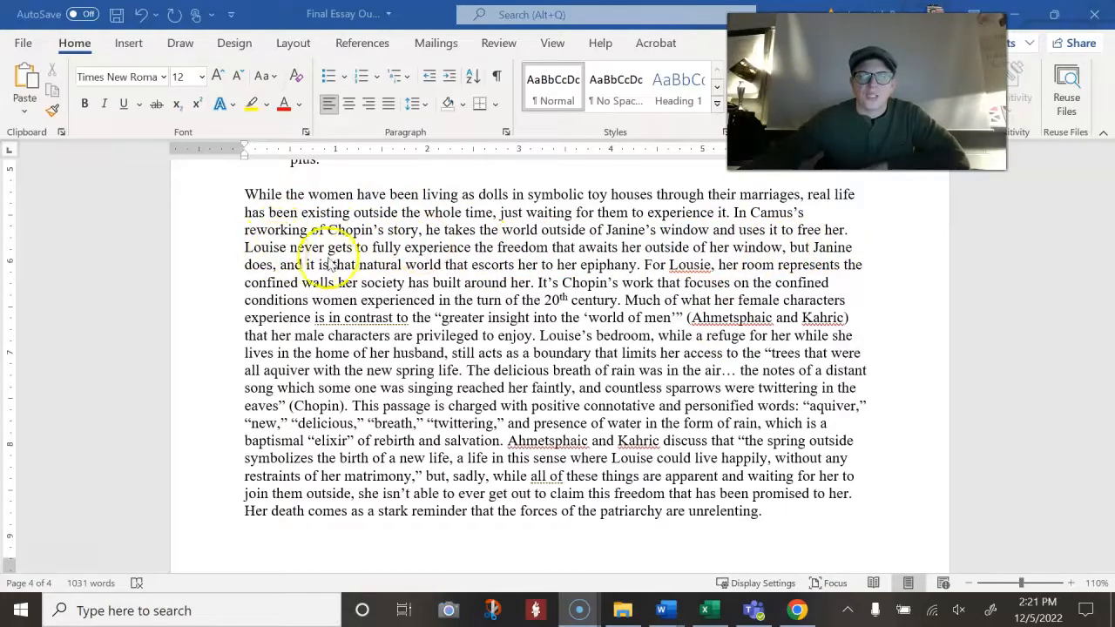
{"action": "mouse_move", "coordinate": [648, 265]}
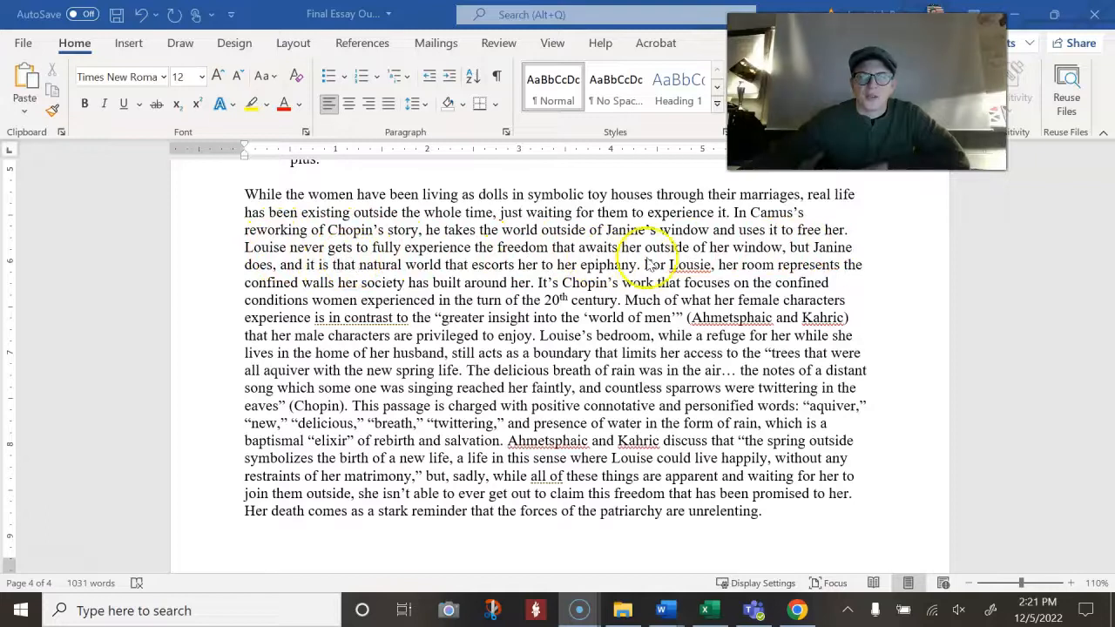
{"action": "mouse_move", "coordinate": [369, 278]}
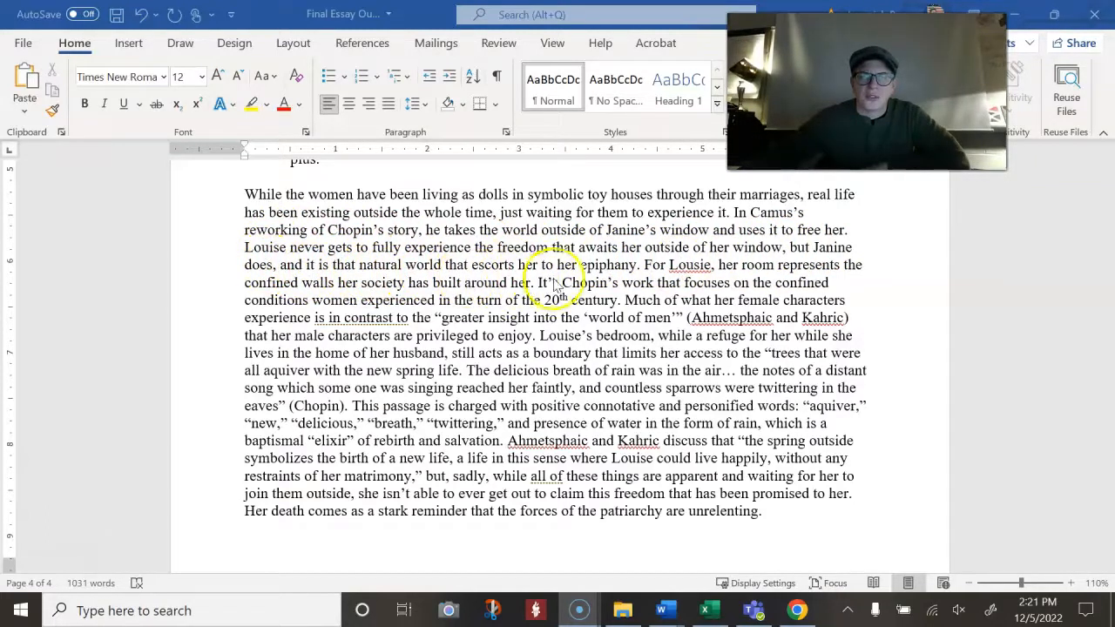
{"action": "mouse_move", "coordinate": [679, 275]}
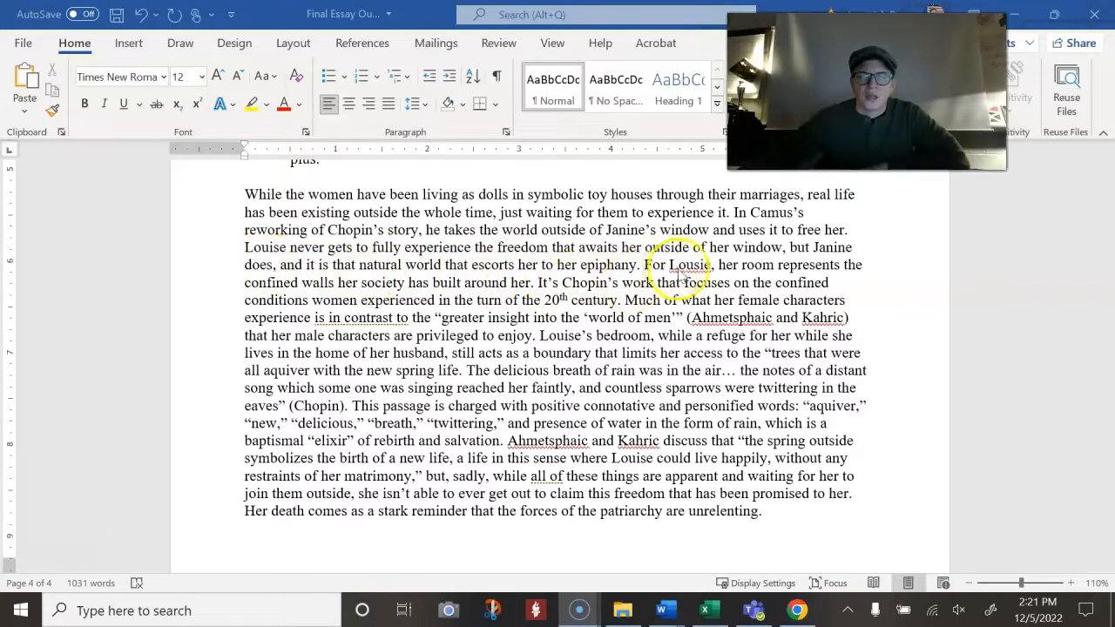
{"action": "mouse_move", "coordinate": [404, 293]}
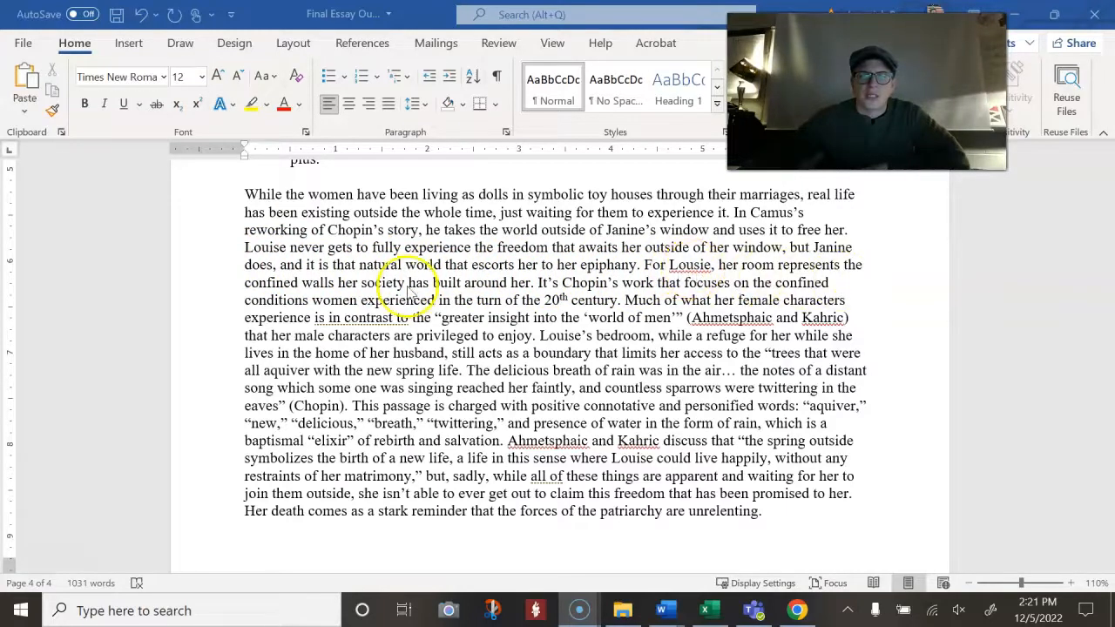
{"action": "mouse_move", "coordinate": [453, 296]}
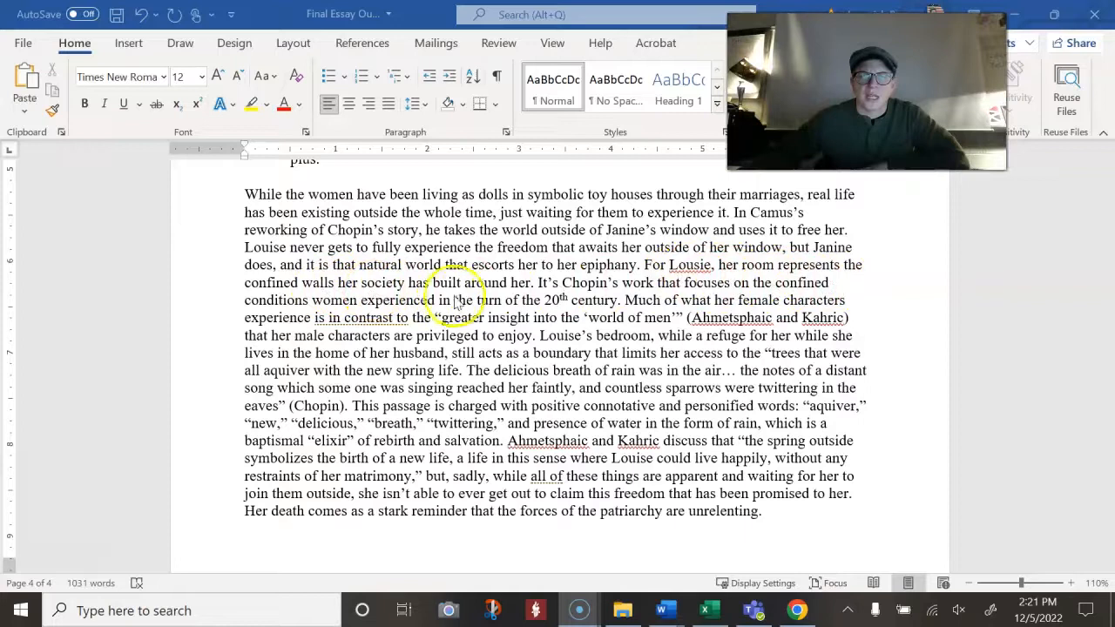
{"action": "mouse_move", "coordinate": [658, 292]}
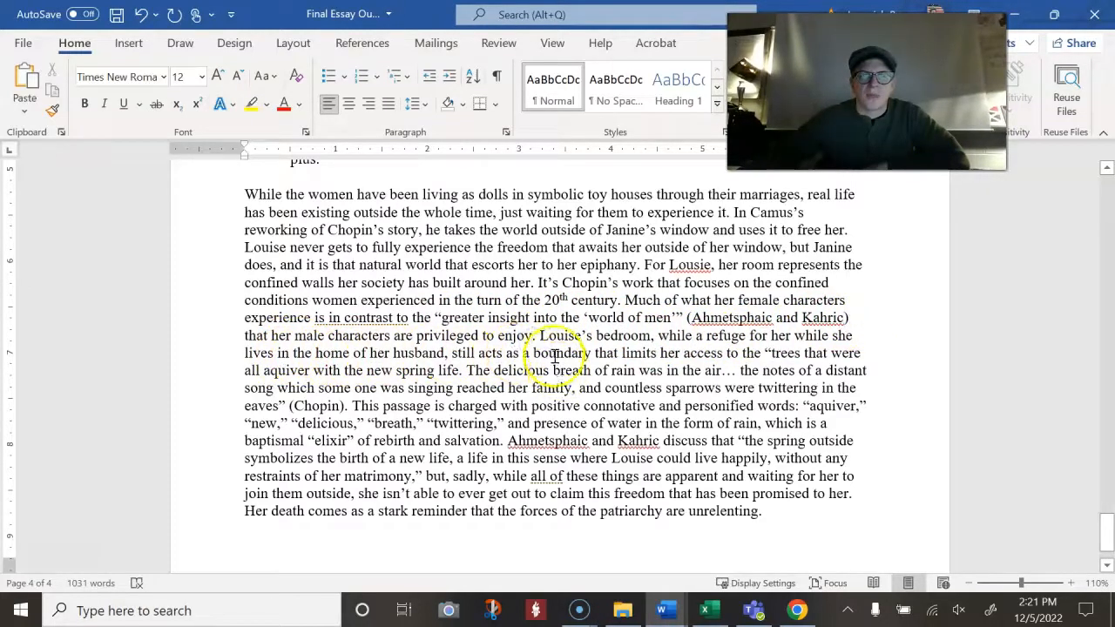
{"action": "mouse_move", "coordinate": [843, 355]}
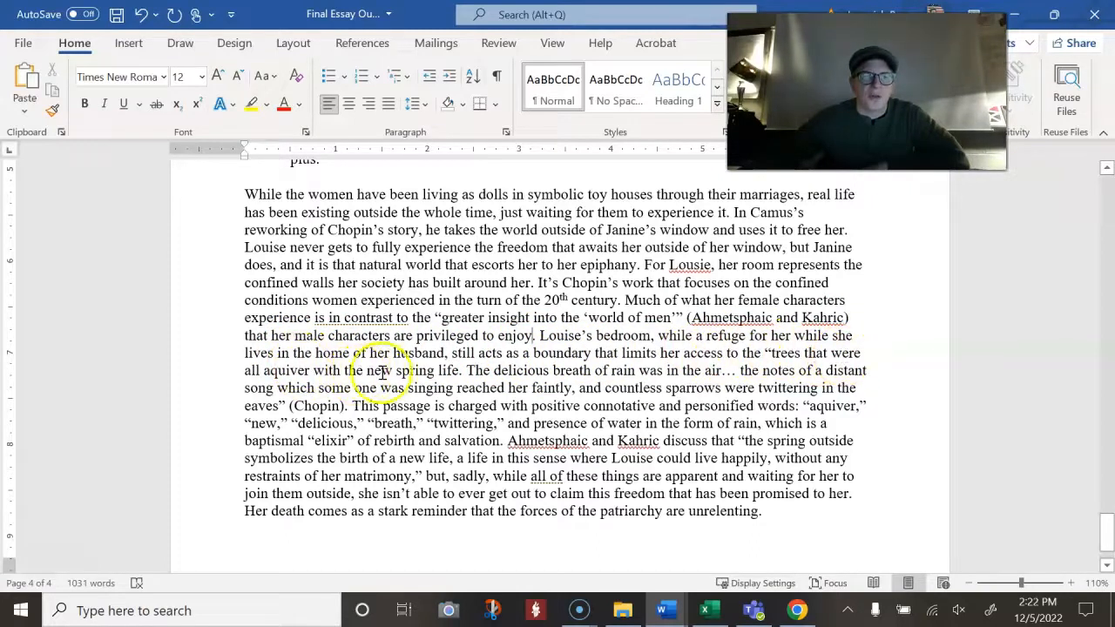
{"action": "mouse_move", "coordinate": [636, 369]}
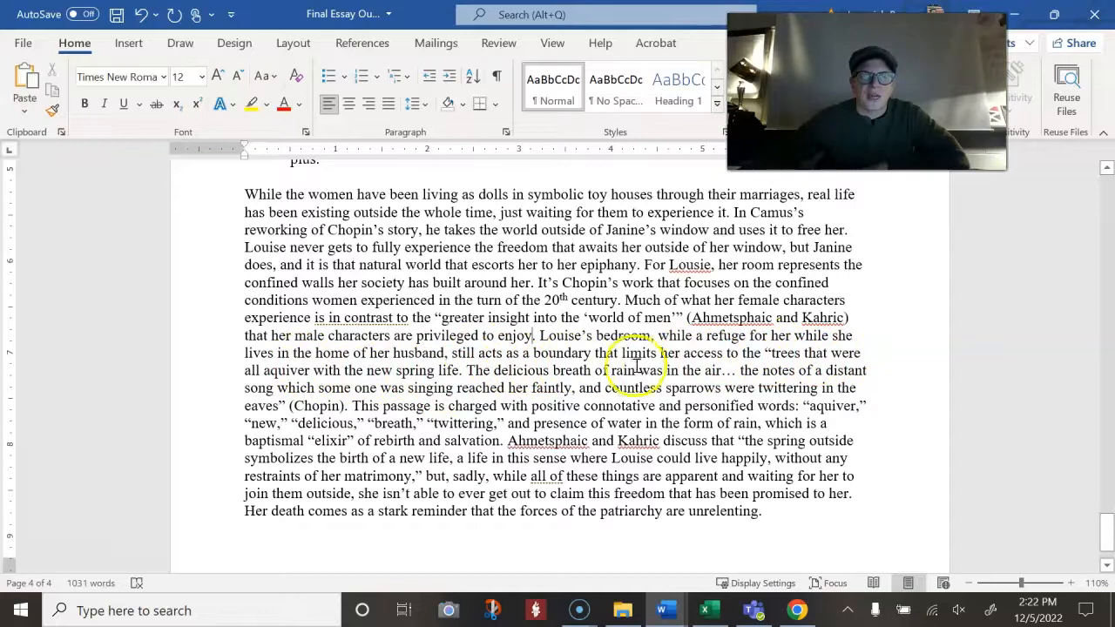
{"action": "mouse_move", "coordinate": [774, 352]}
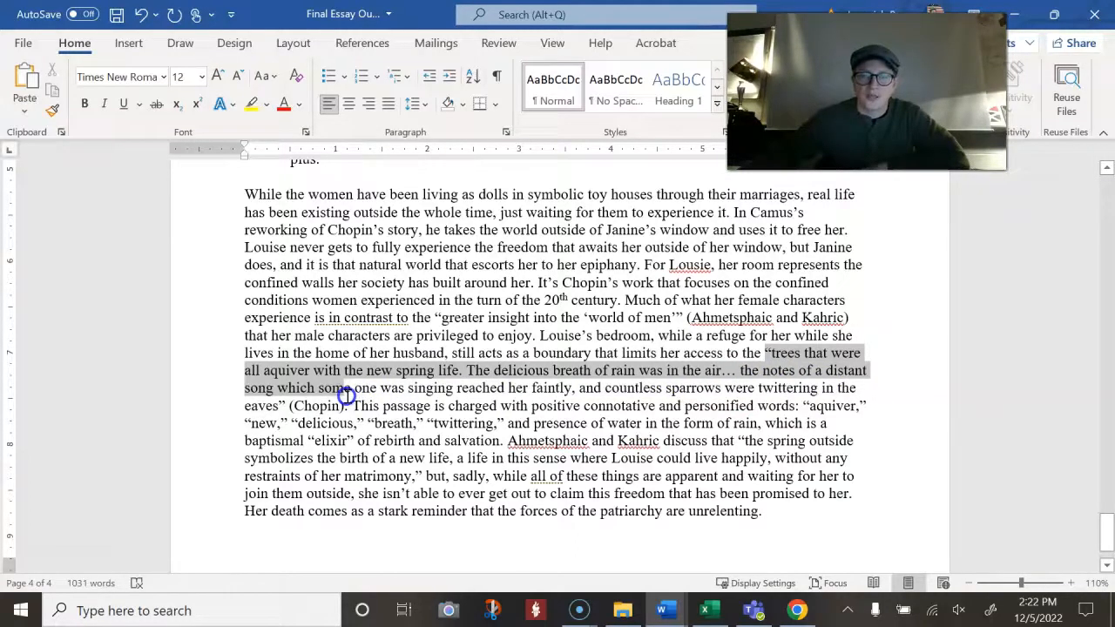
{"action": "left_click", "coordinate": [334, 405]}
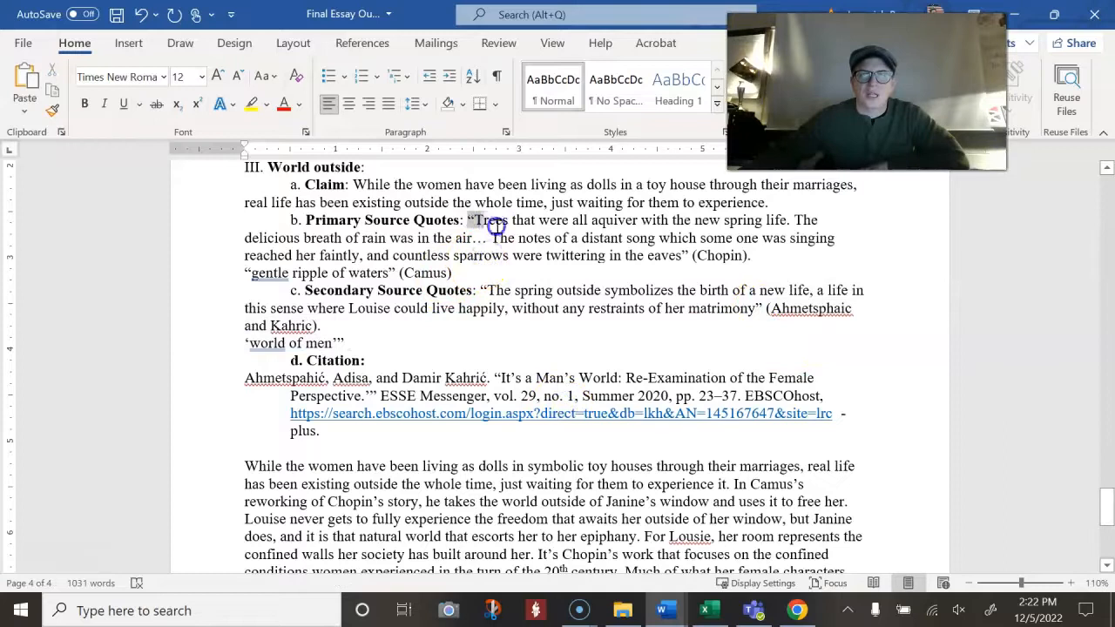
{"action": "left_click_drag", "start_coordinate": [474, 219], "coordinate": [683, 255]}
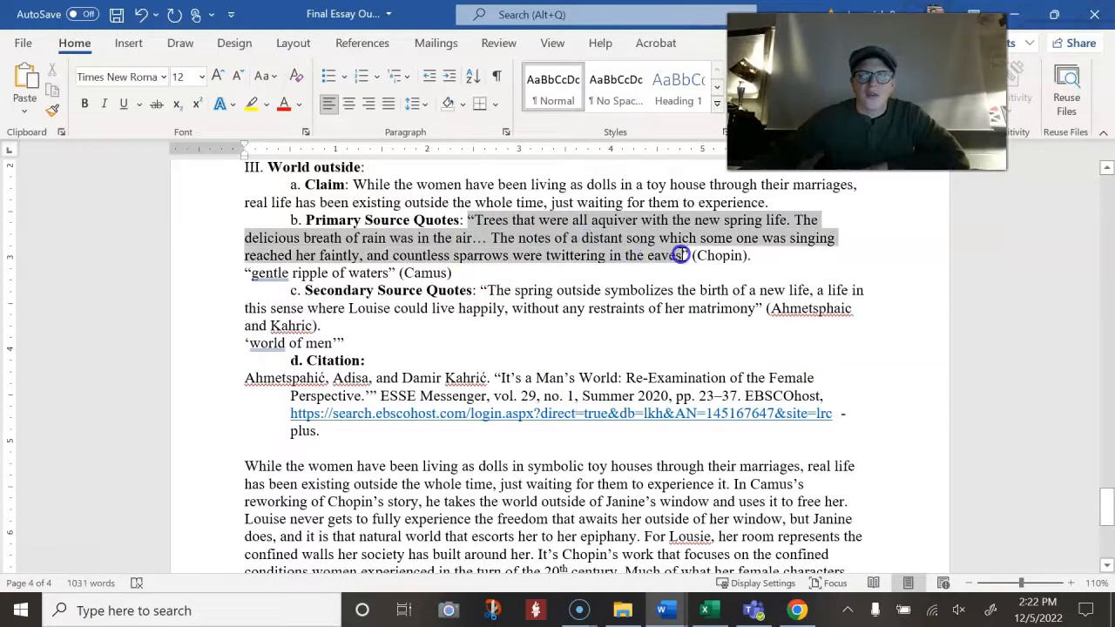
{"action": "scroll", "scroll_direction": "down", "scroll_amount": 3}
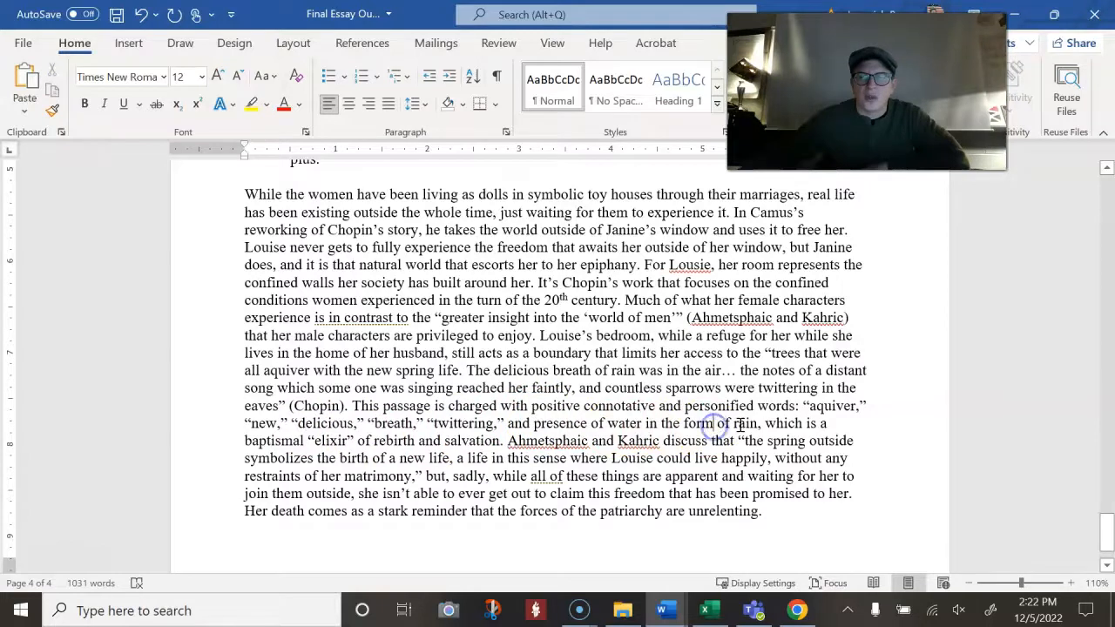
Scroll to the end of the world outside body paragraph before switching documents
{"action": "scroll", "scroll_direction": "down", "scroll_amount": 3}
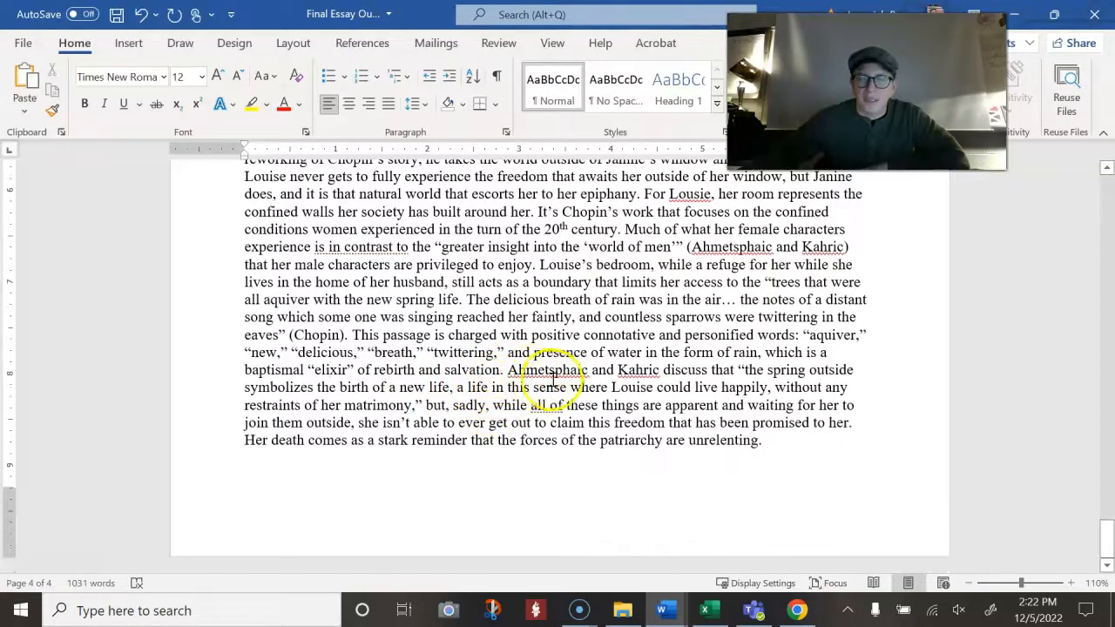
{"action": "mouse_move", "coordinate": [658, 366]}
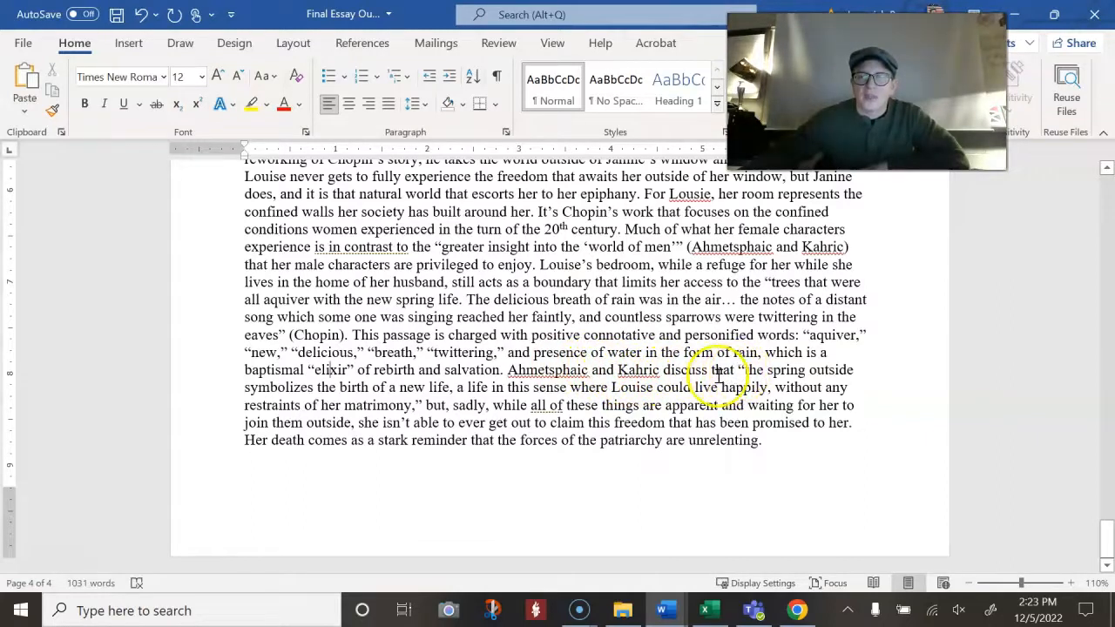
{"action": "mouse_move", "coordinate": [366, 399]}
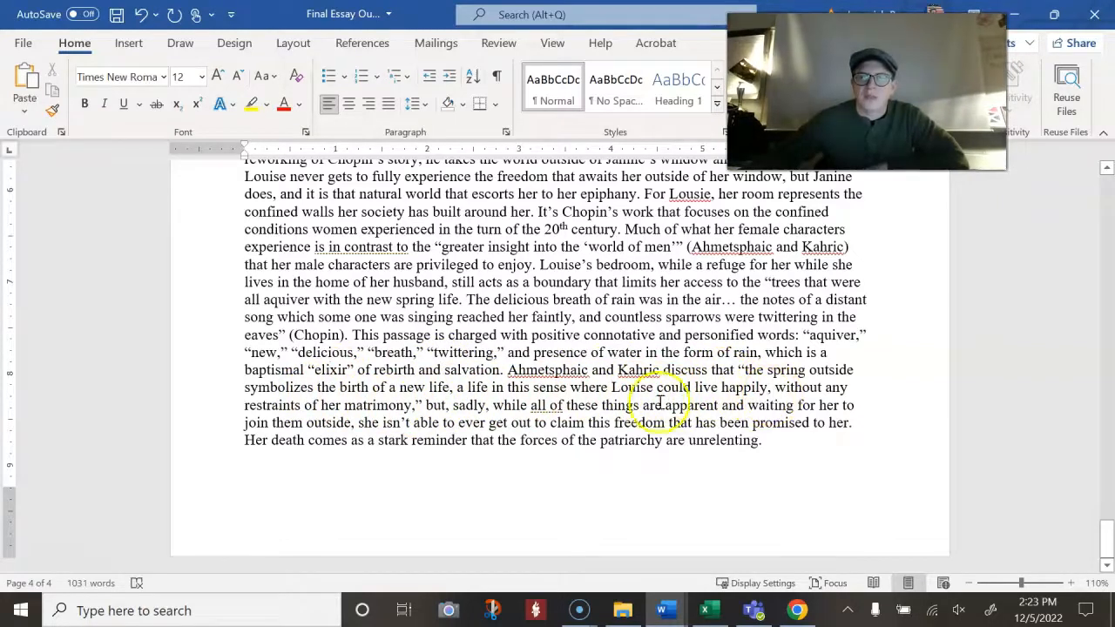
{"action": "mouse_move", "coordinate": [425, 404]}
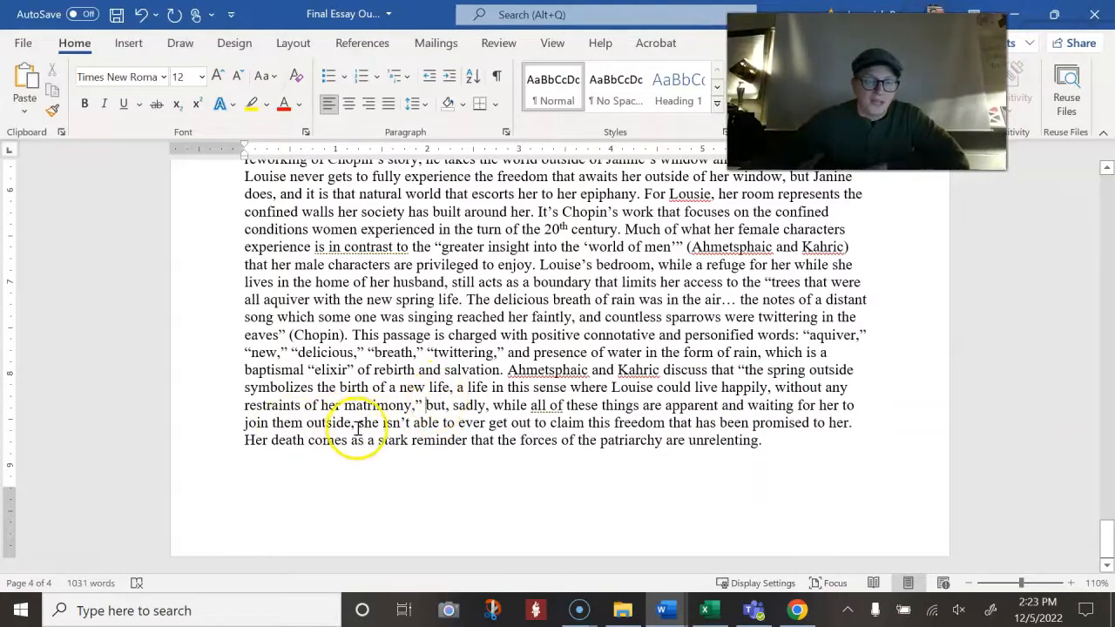
{"action": "mouse_move", "coordinate": [474, 451]}
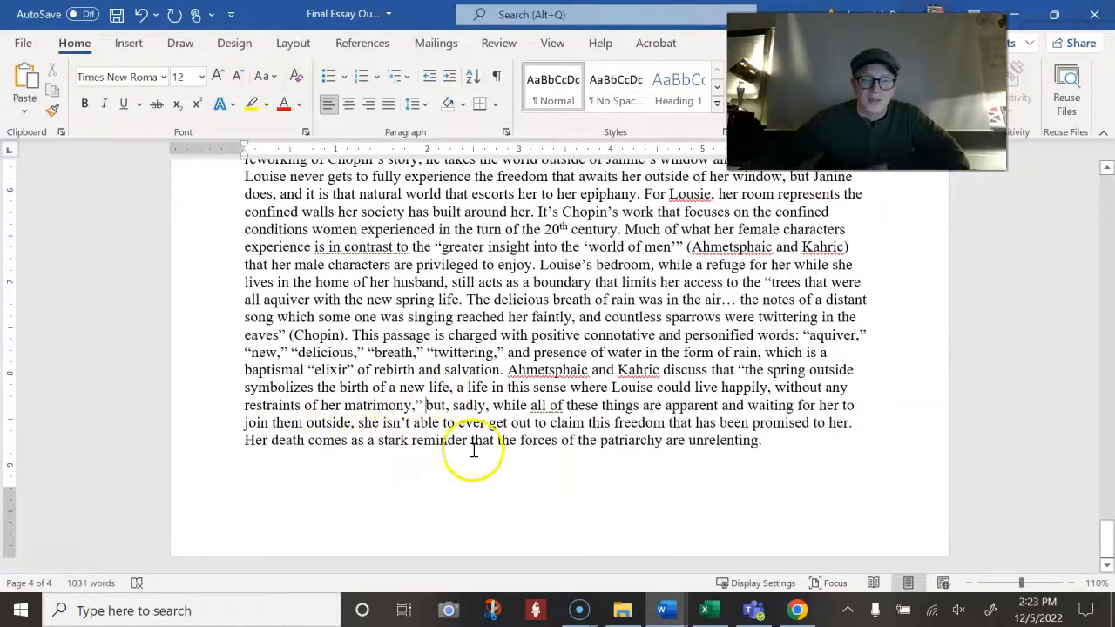
{"action": "mouse_move", "coordinate": [809, 446]}
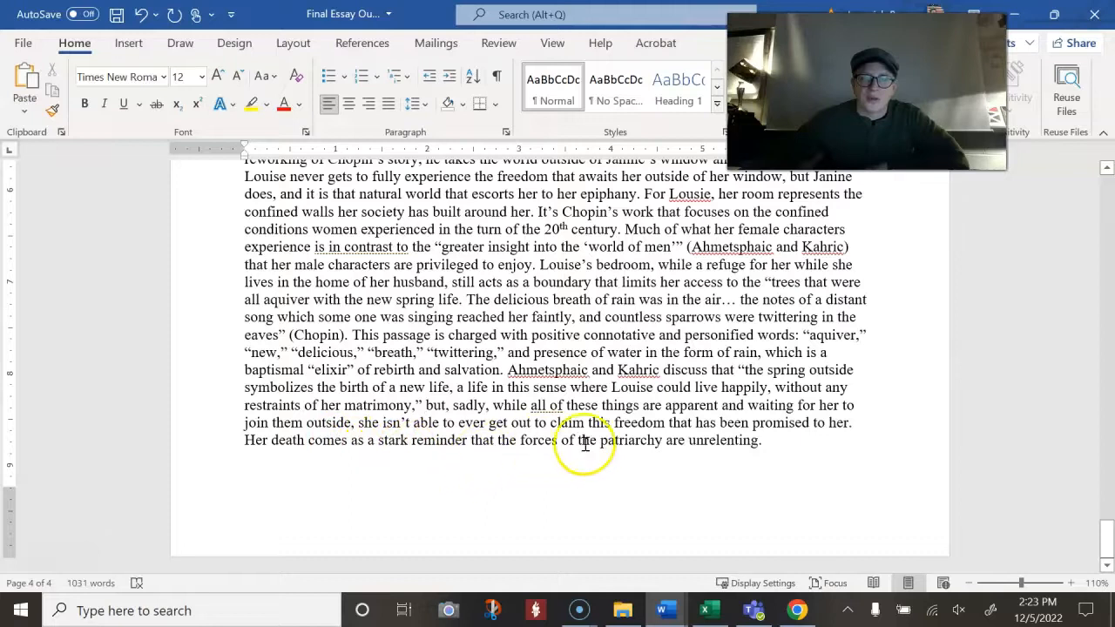
{"action": "mouse_move", "coordinate": [880, 448]}
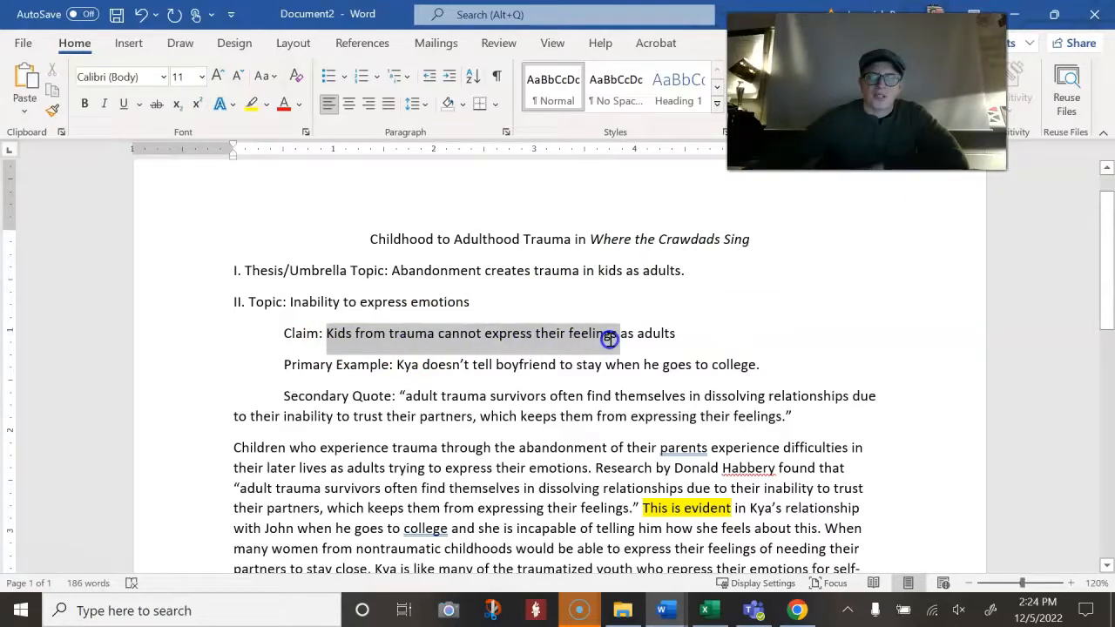
{"action": "left_click", "coordinate": [387, 333]}
{"action": "type", "text": "with"}
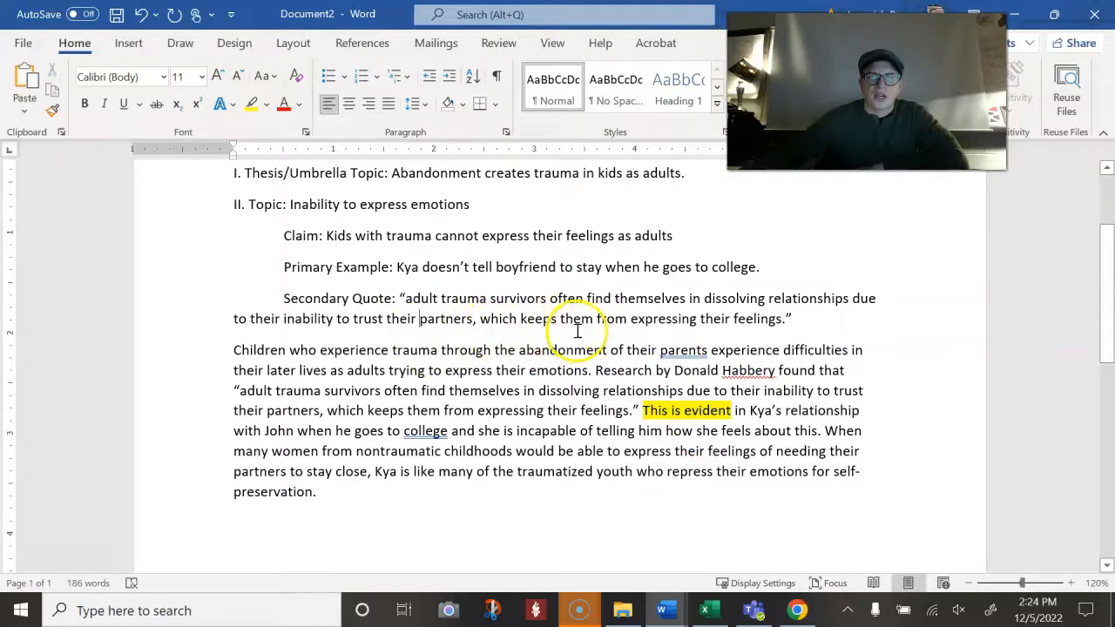
{"action": "mouse_move", "coordinate": [548, 317]}
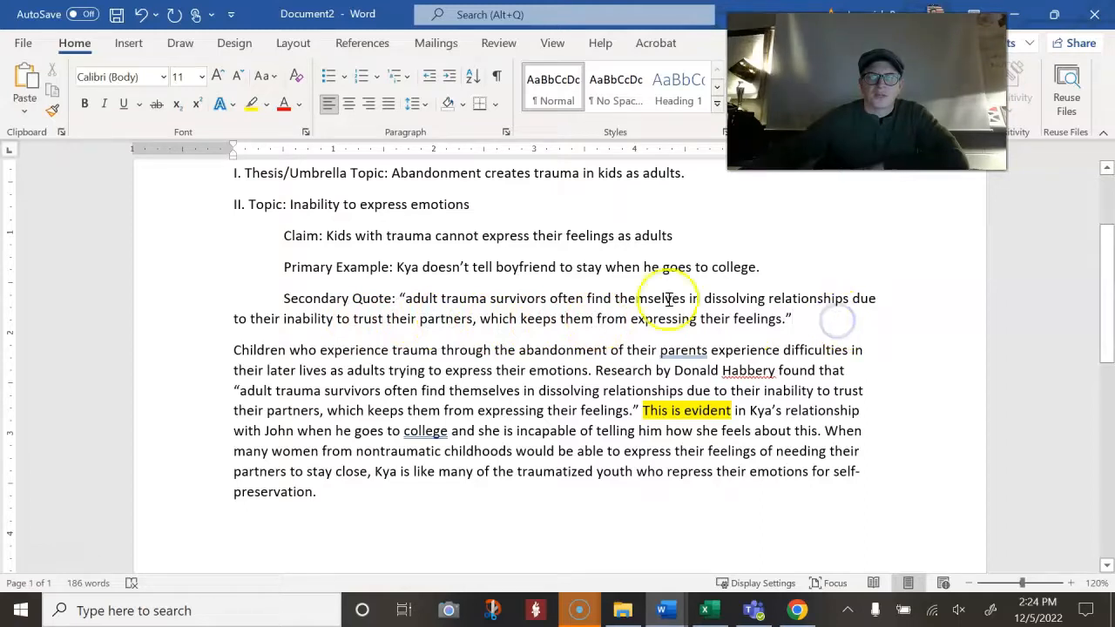
{"action": "left_click_drag", "start_coordinate": [397, 267], "coordinate": [769, 317]}
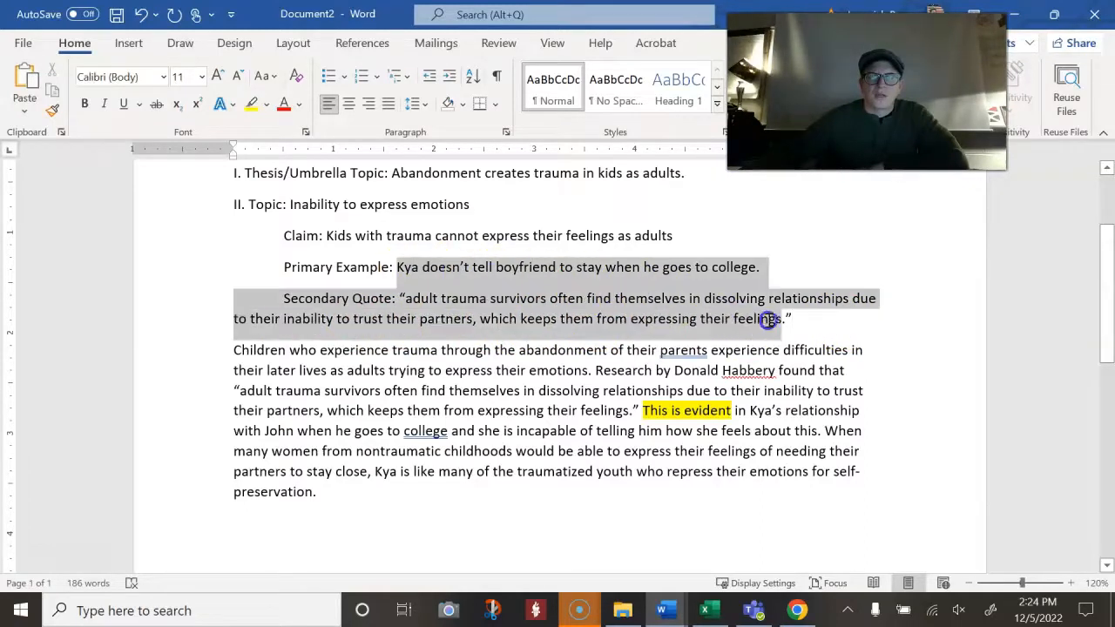
{"action": "left_click", "coordinate": [287, 235]}
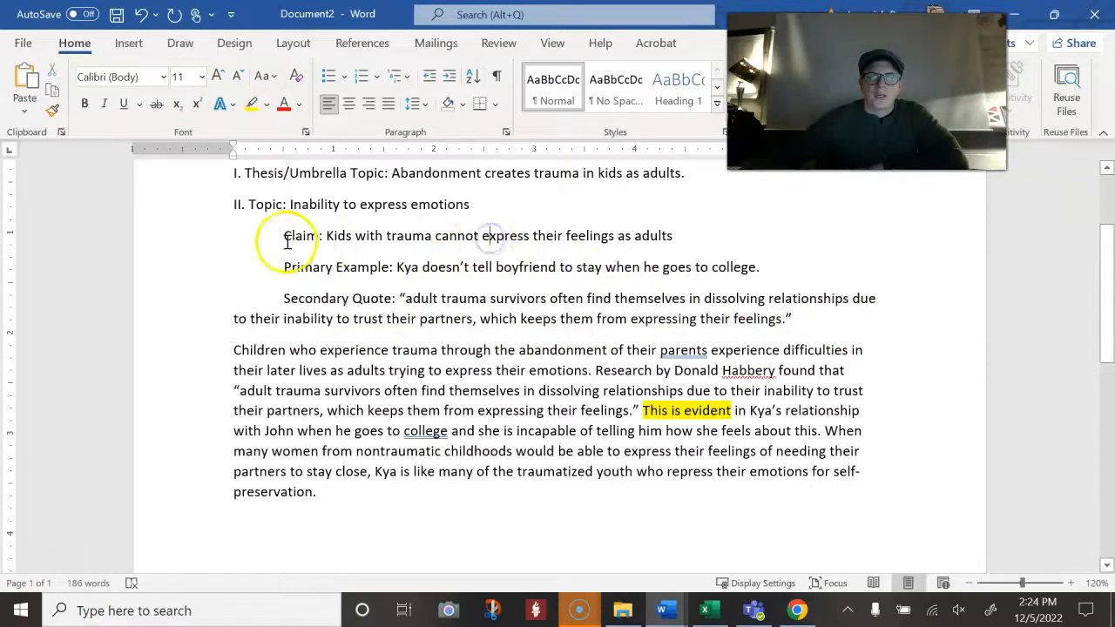
{"action": "left_click_drag", "start_coordinate": [282, 235], "coordinate": [673, 235]}
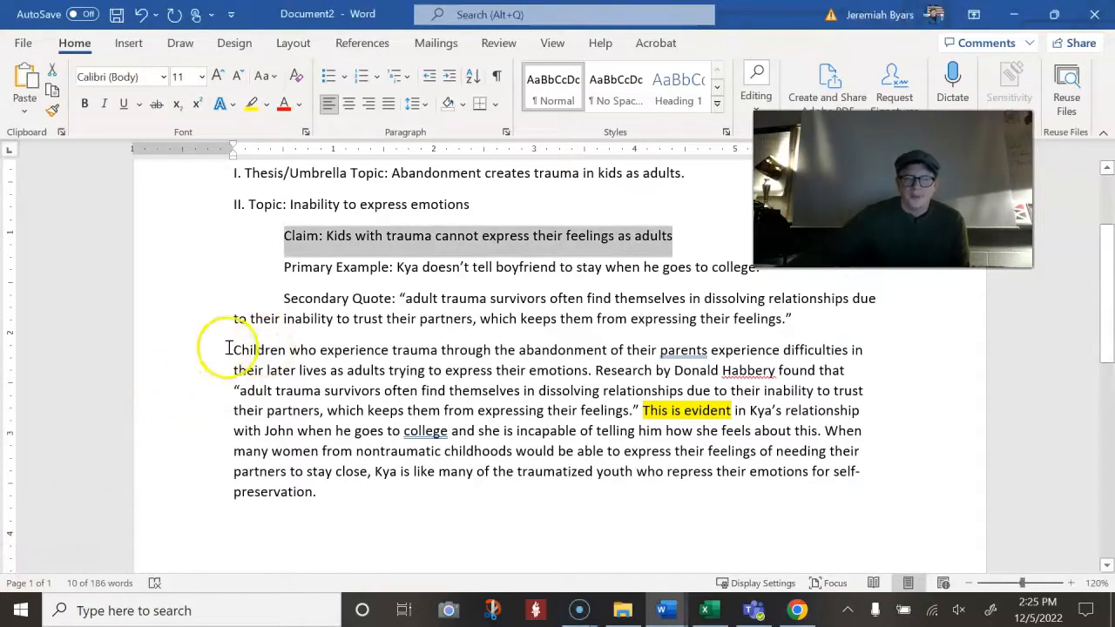
Clear the marked Claim line, then mark the claim, example and quote outline entries
{"action": "left_click_drag", "start_coordinate": [233, 348], "coordinate": [599, 369]}
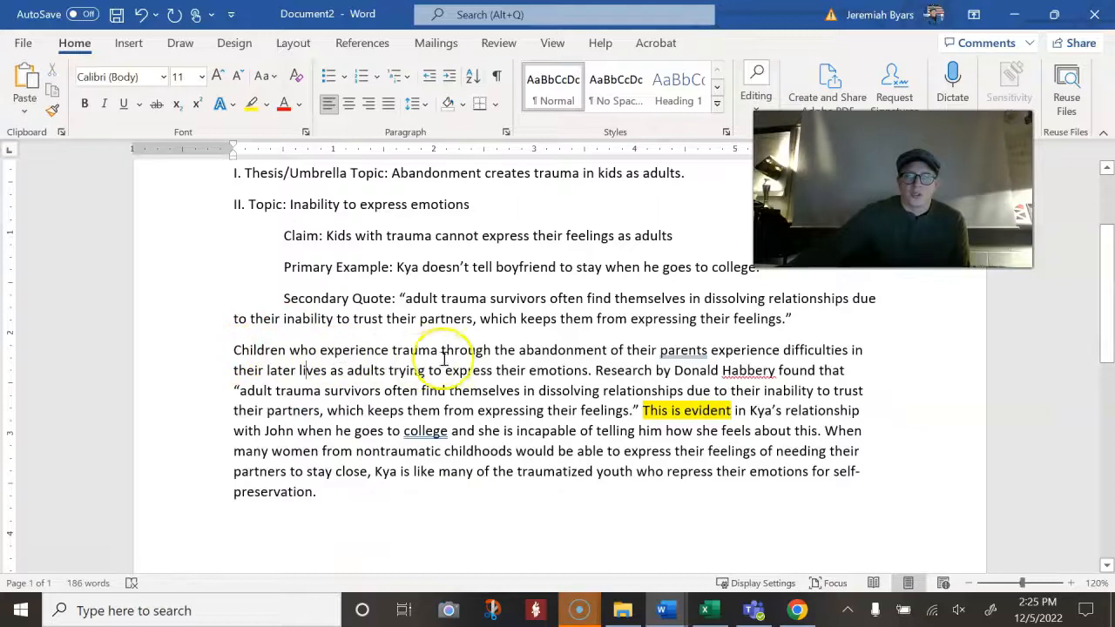
{"action": "mouse_move", "coordinate": [795, 360]}
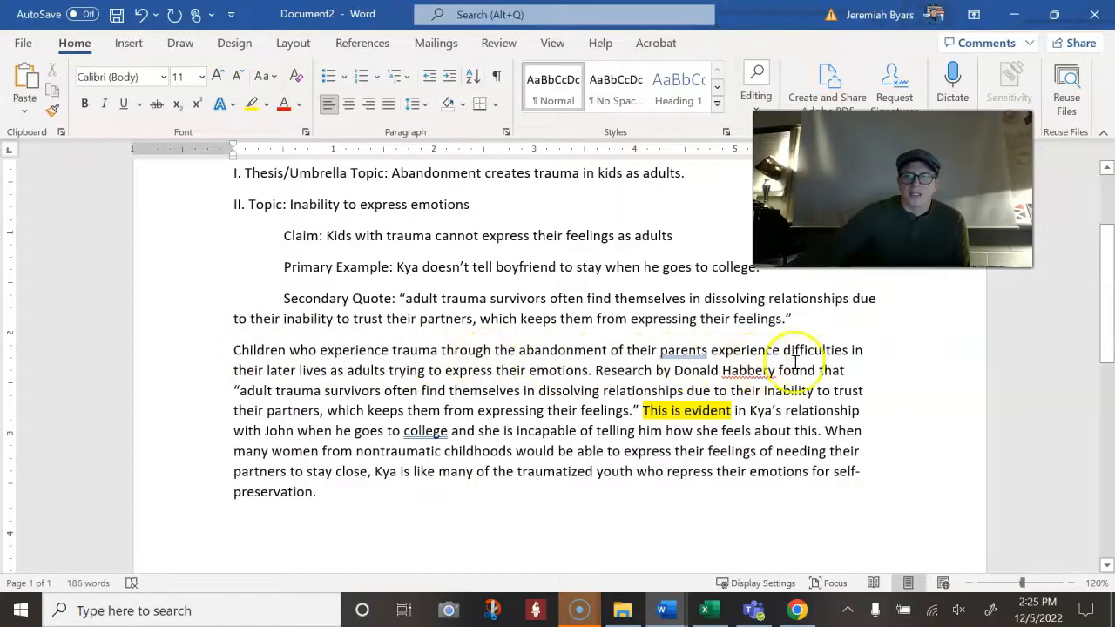
{"action": "mouse_move", "coordinate": [303, 369]}
{"action": "type", "text": " when"}
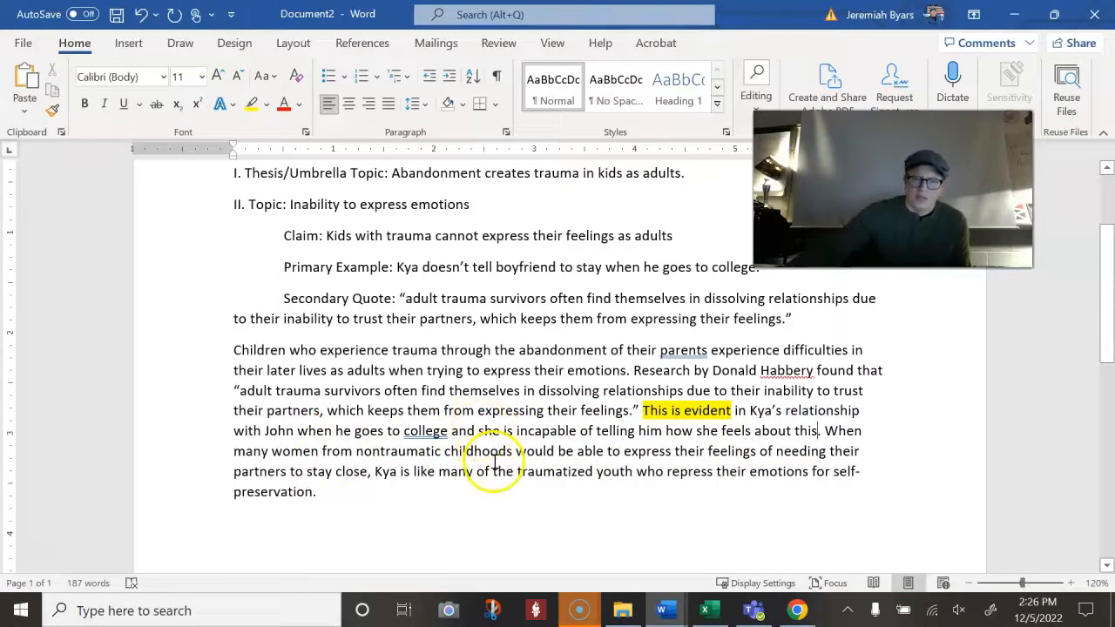
{"action": "mouse_move", "coordinate": [770, 464]}
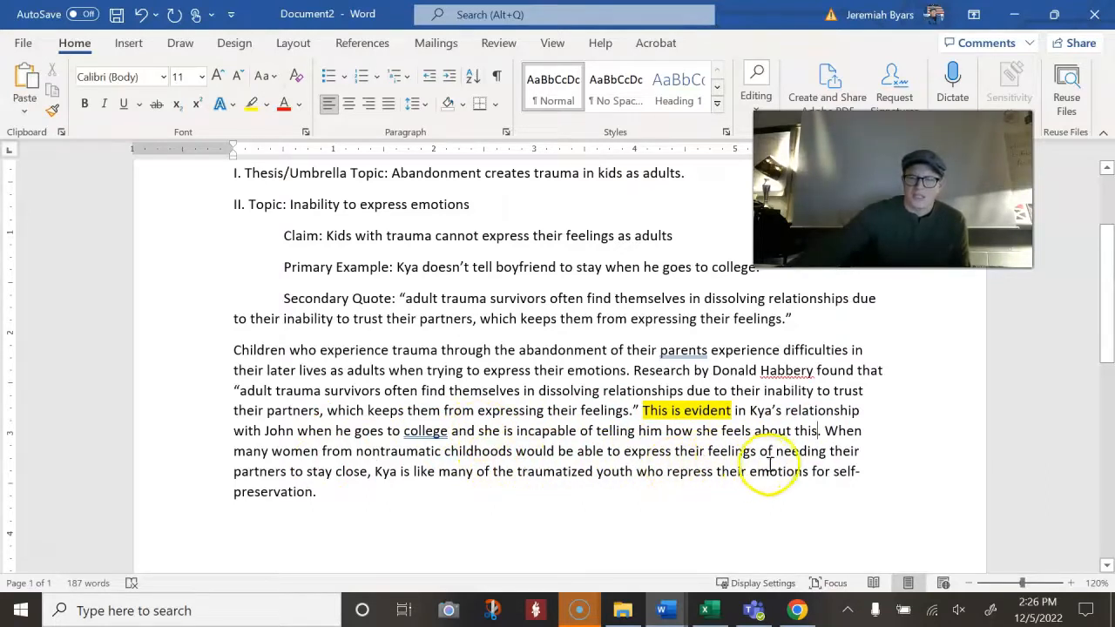
{"action": "mouse_move", "coordinate": [380, 474]}
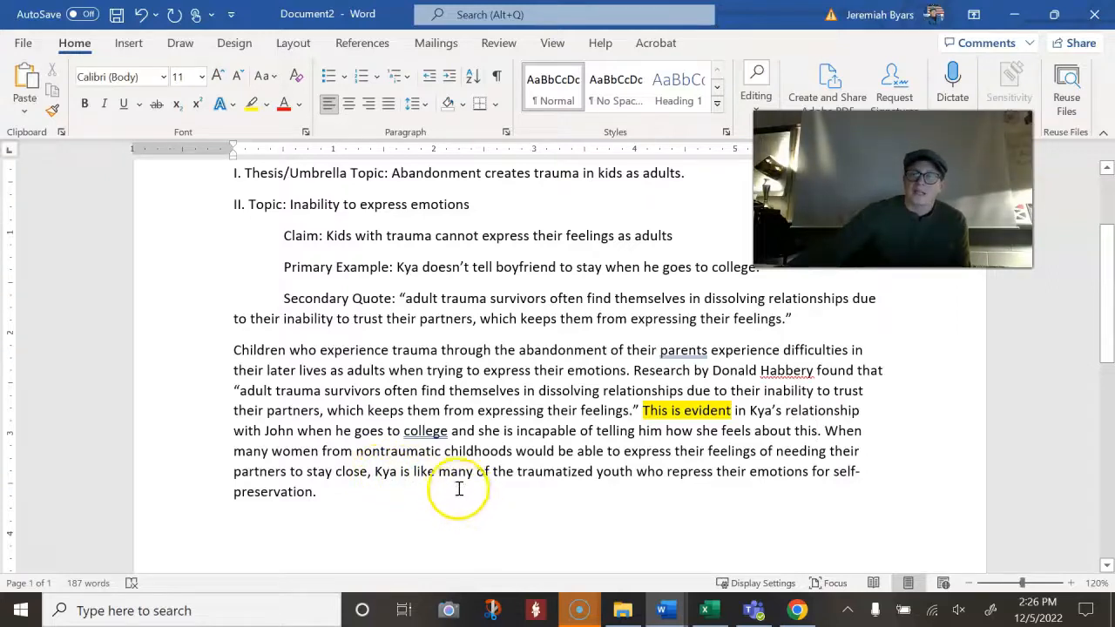
{"action": "mouse_move", "coordinate": [652, 478]}
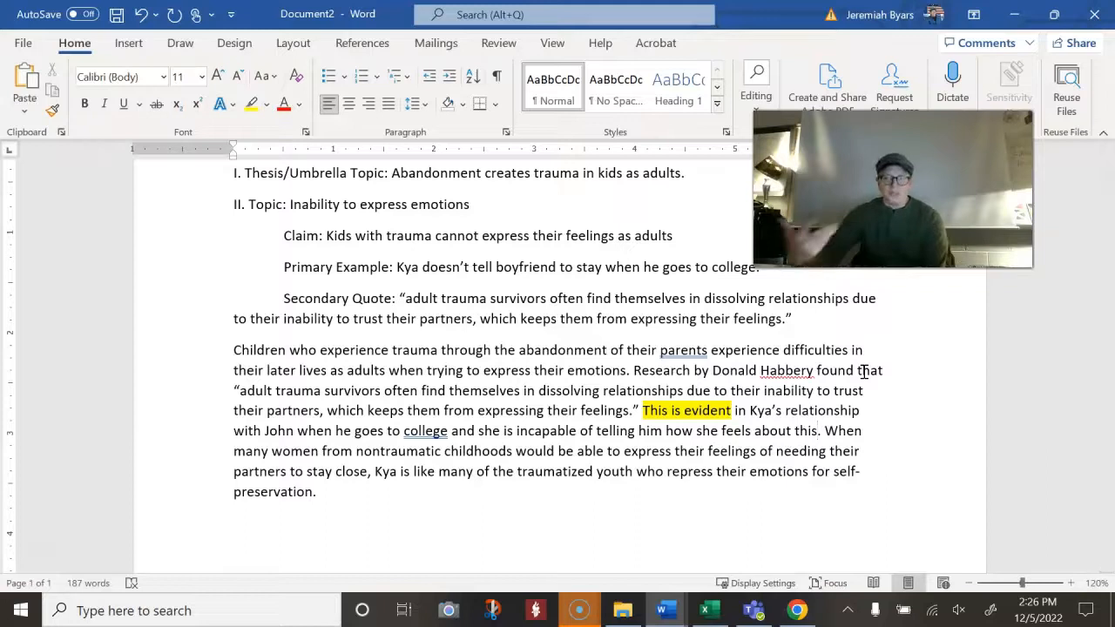
{"action": "mouse_move", "coordinate": [920, 414]}
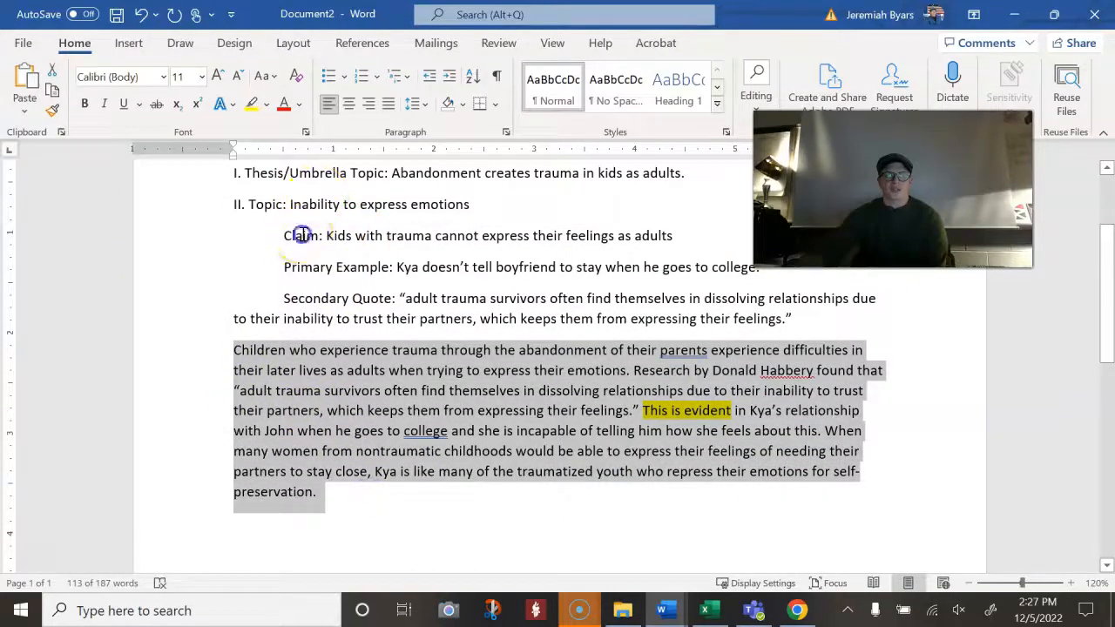
{"action": "left_click_drag", "start_coordinate": [301, 234], "coordinate": [738, 327]}
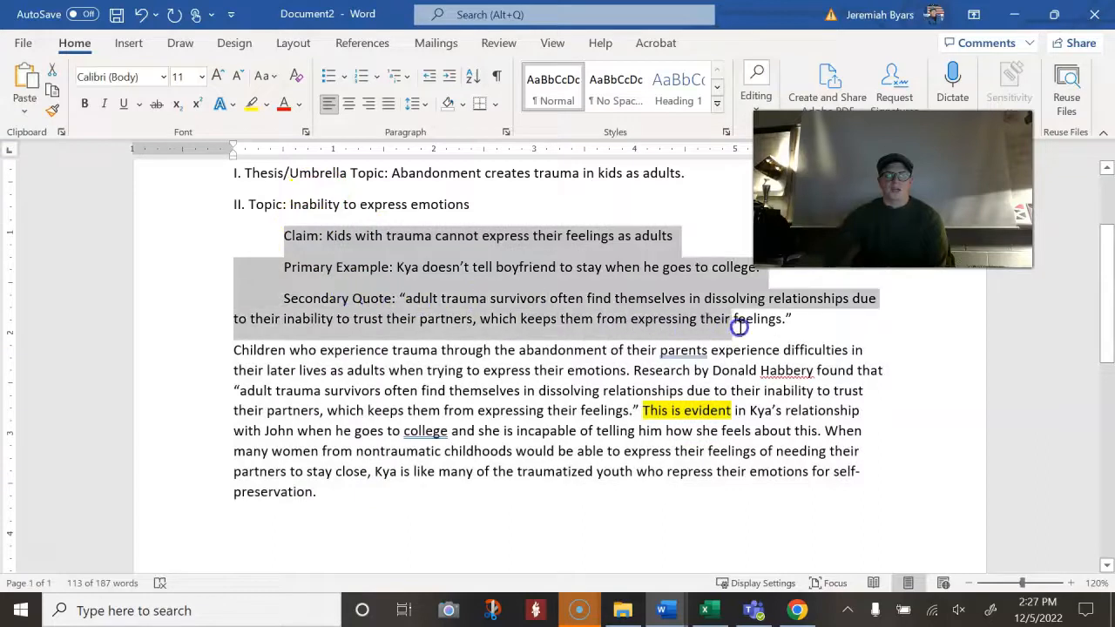